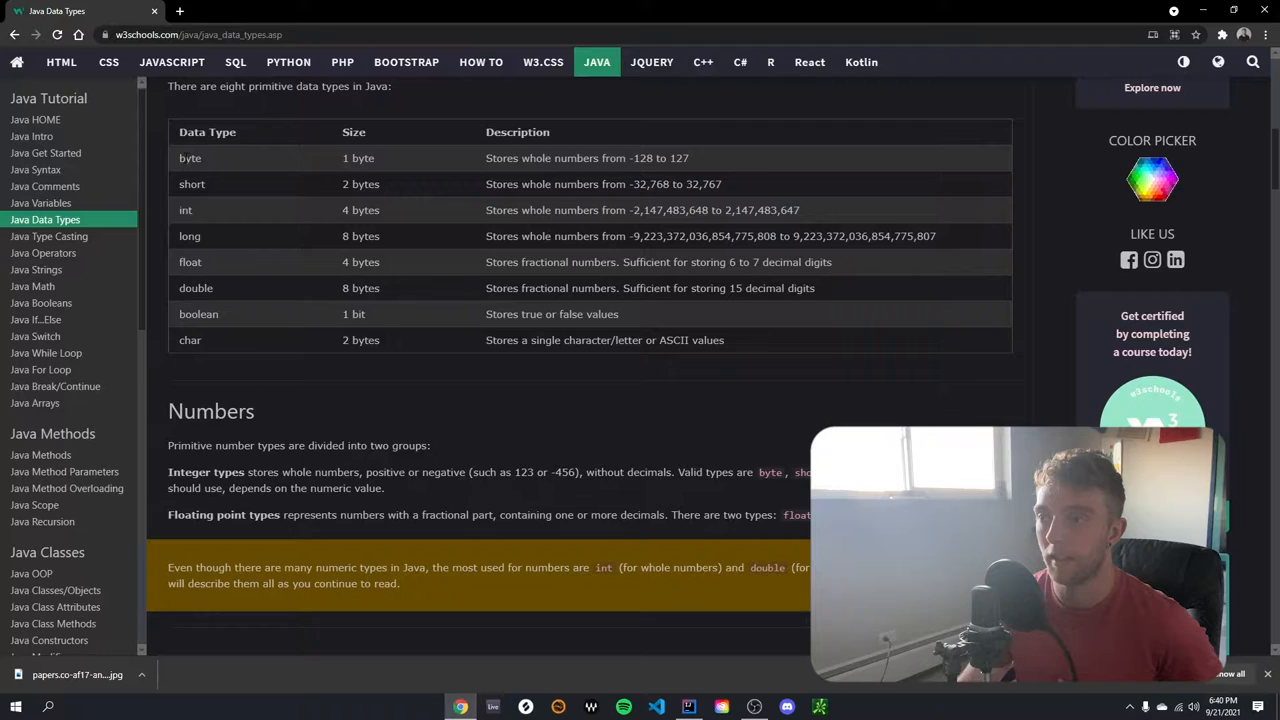
Scroll the w3schools page to the eight Java primitive types table
{"action": "left_click_drag", "start_coordinate": [178, 156], "coordinate": [630, 236]}
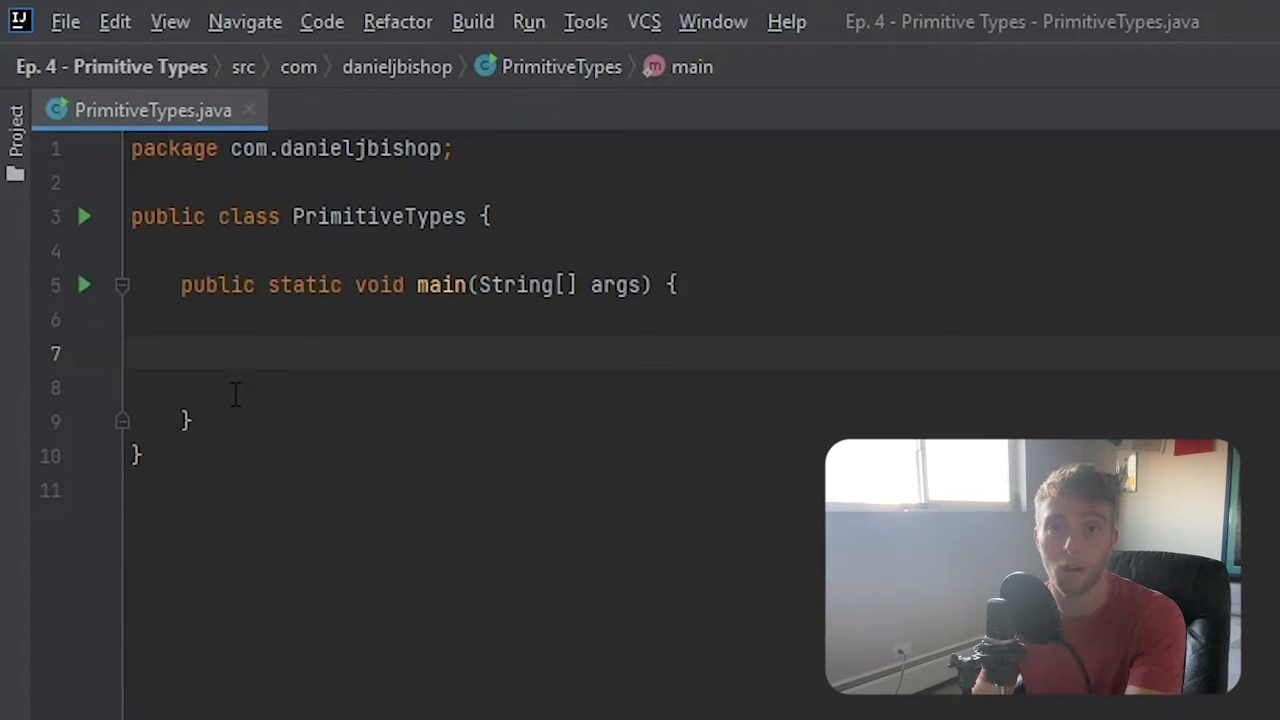
Declare byte myAge = 27; on line 7 of the main method
{"action": "type", "text": "byte"}
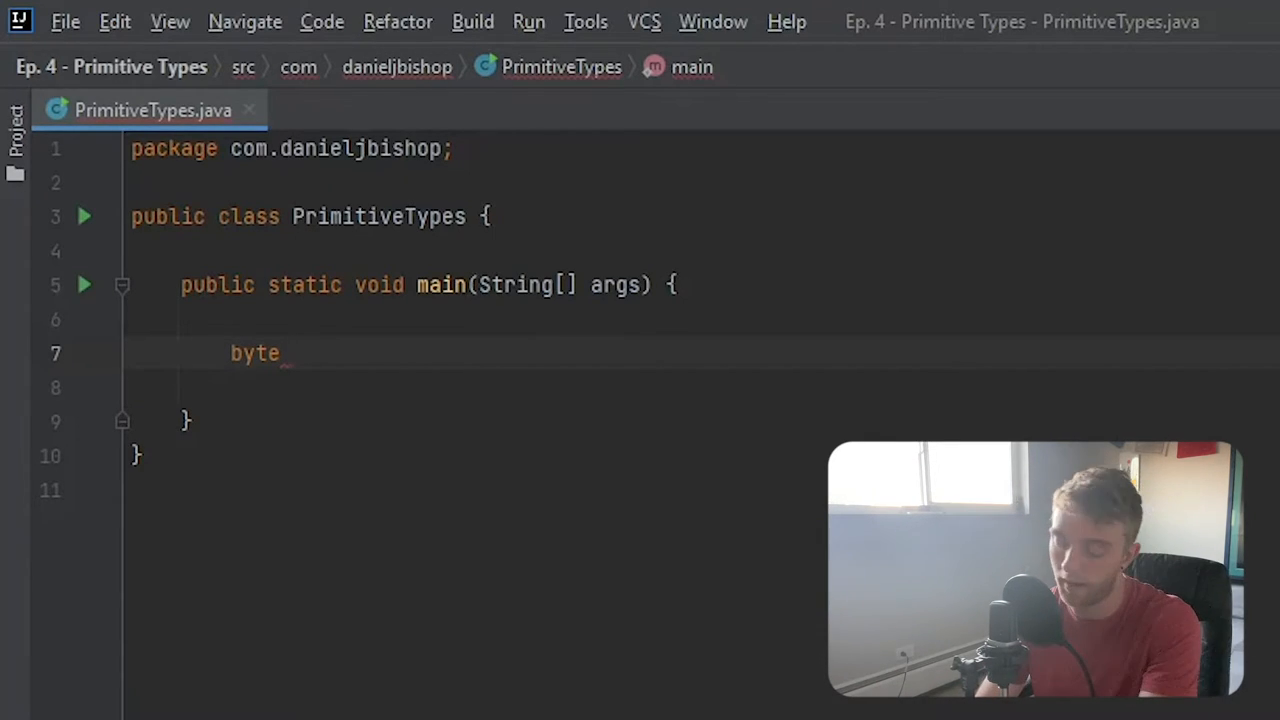
{"action": "type", "text": "myAge"}
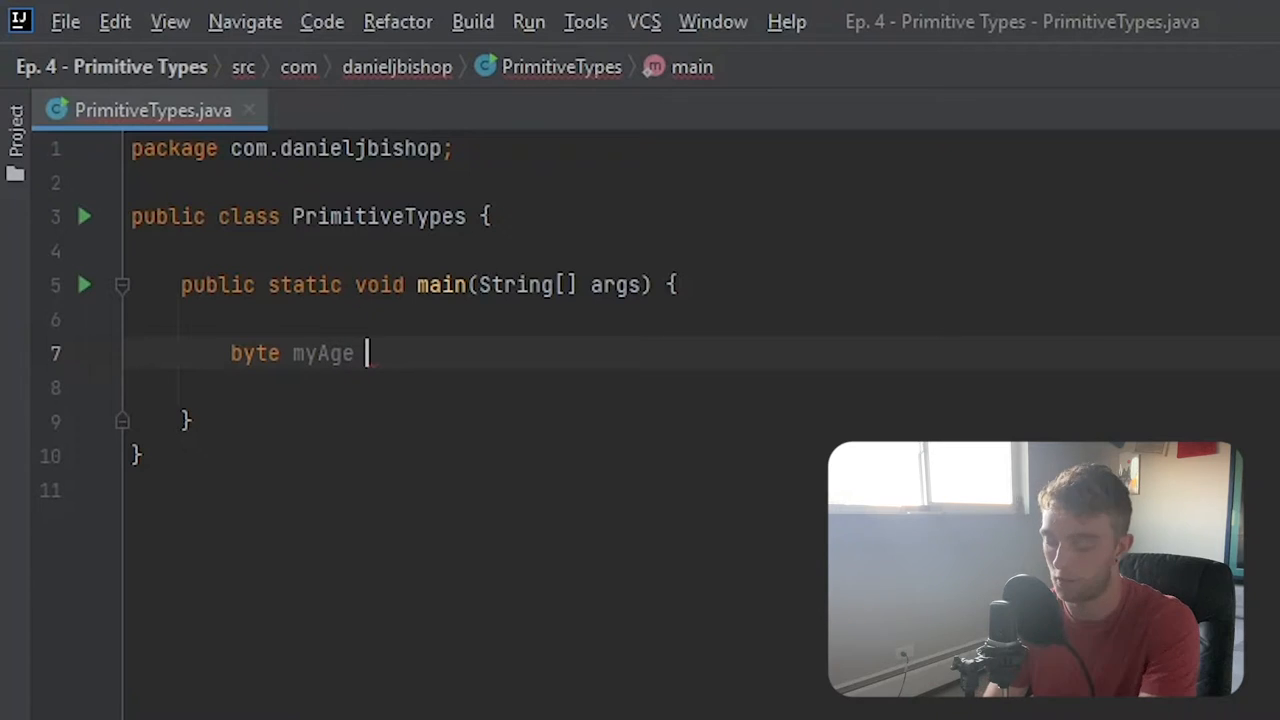
{"action": "type", "text": "27"}
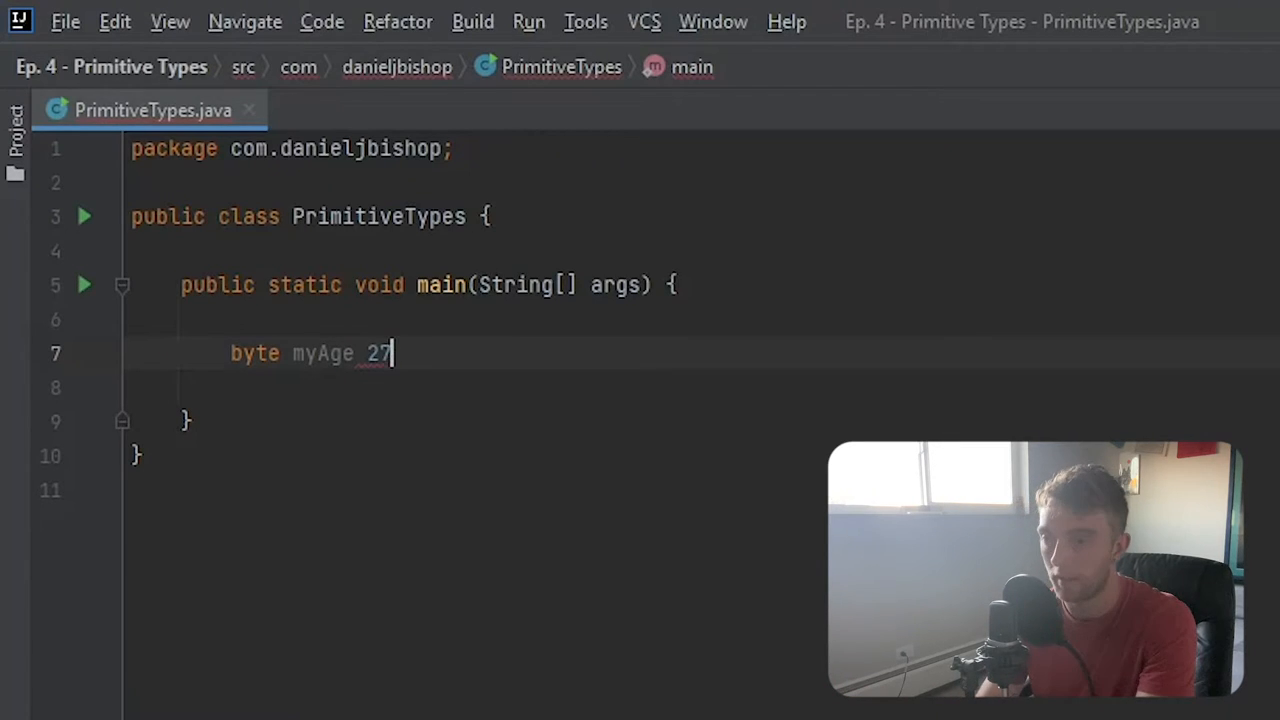
{"action": "type", "text": "="}
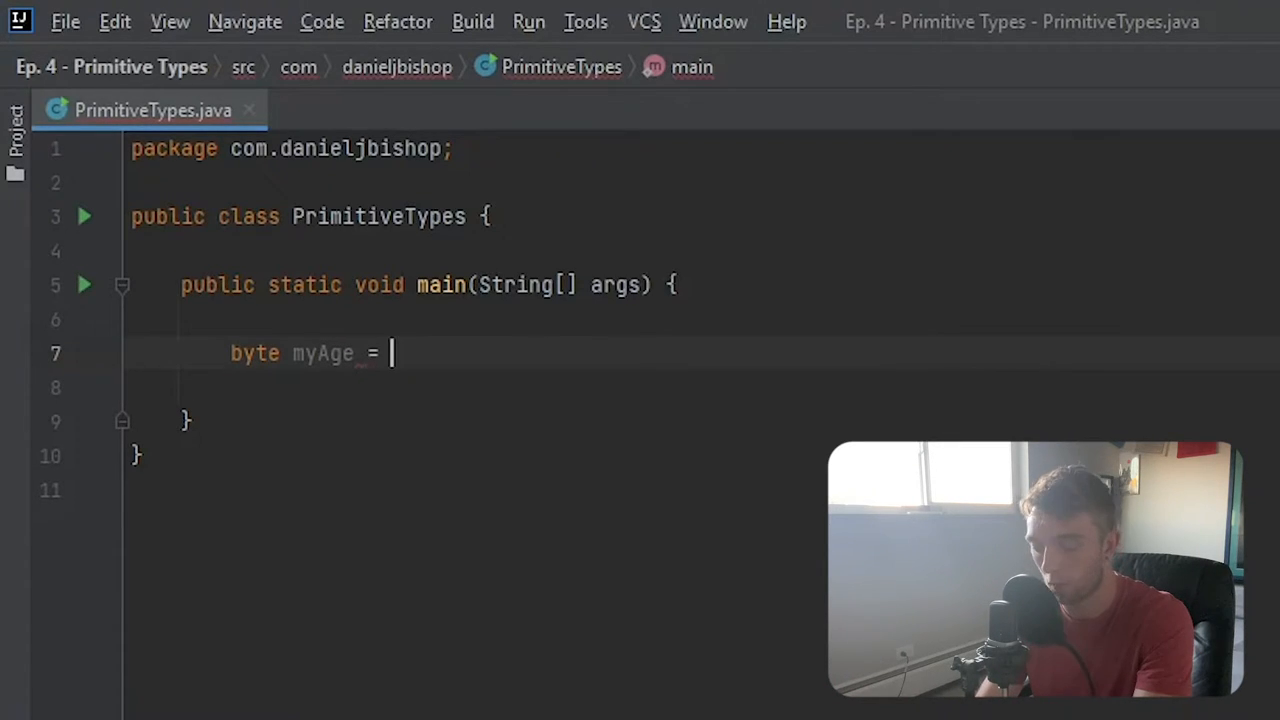
{"action": "type", "text": "27;"}
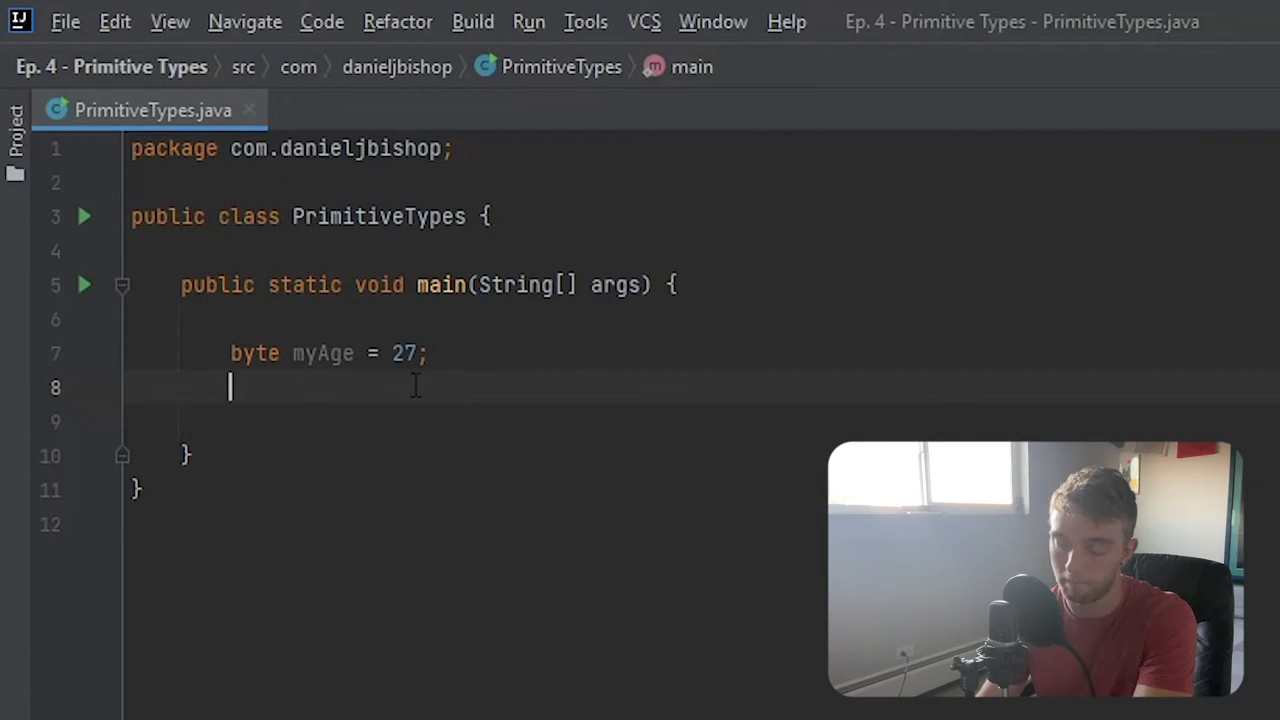
Declare short stepsToday = 4000; below the myAge line
{"action": "type", "text": "shor"}
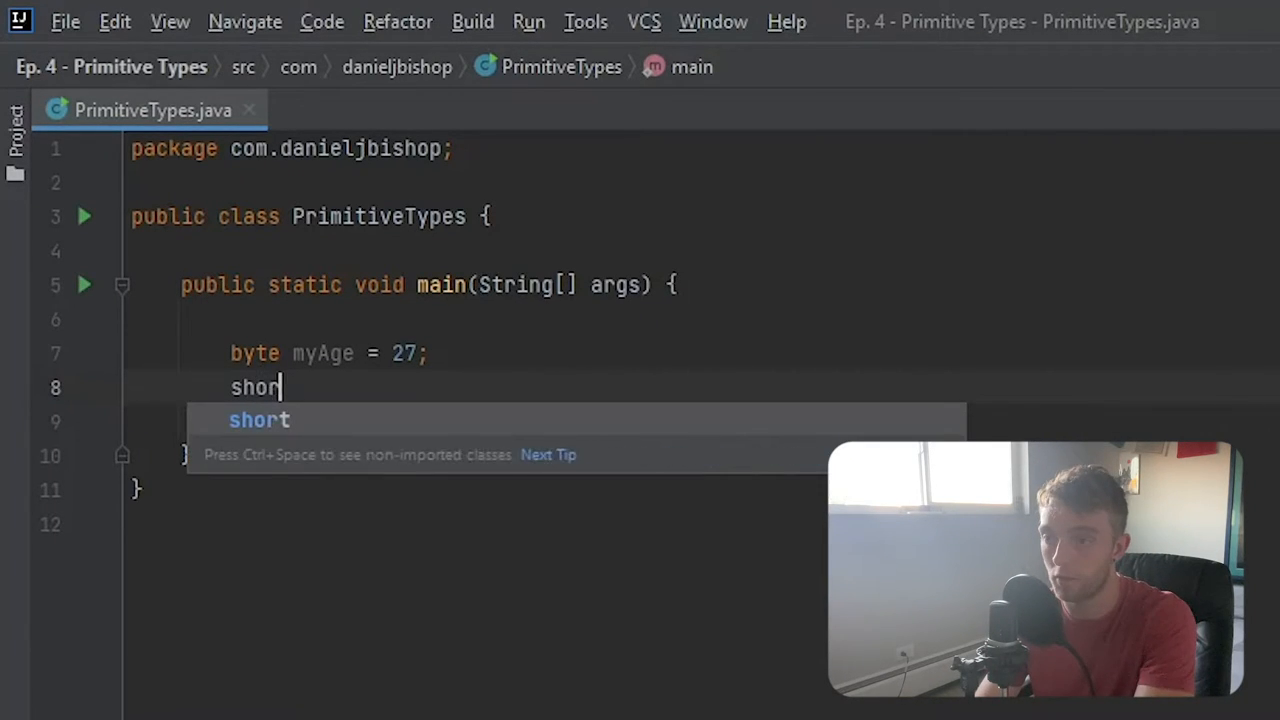
{"action": "key", "text": "Tab"}
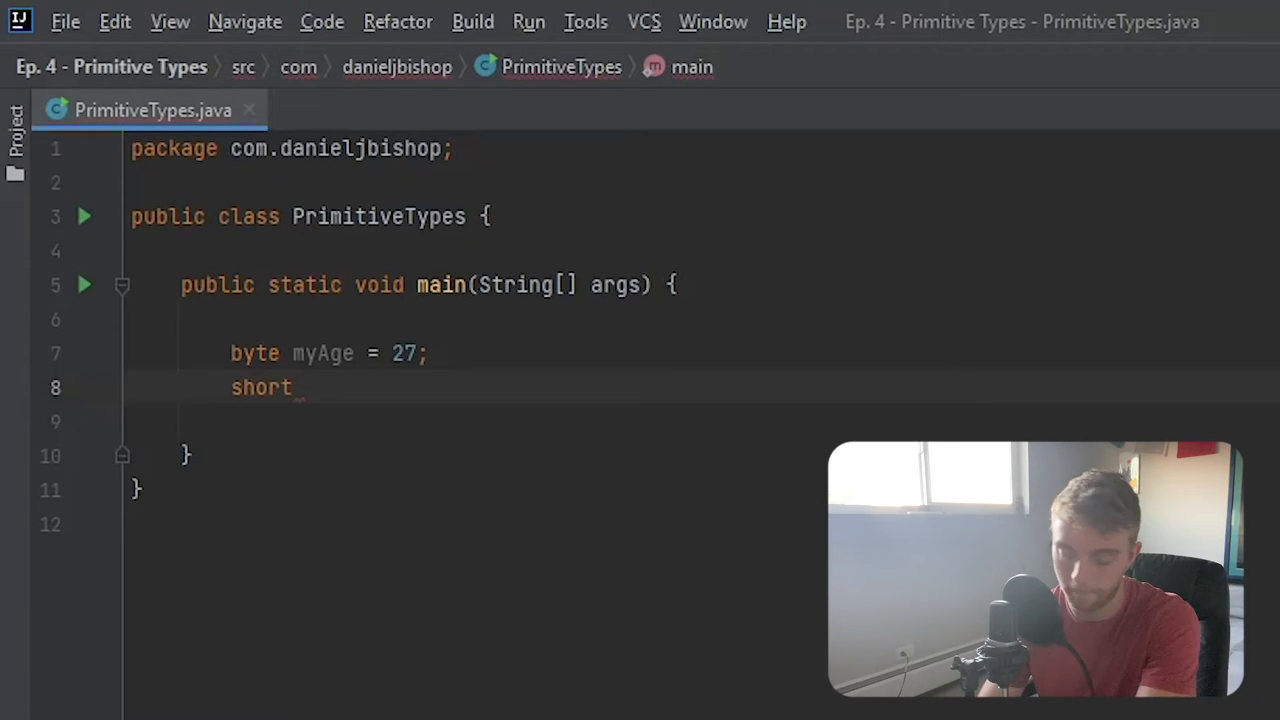
{"action": "type", "text": "st"}
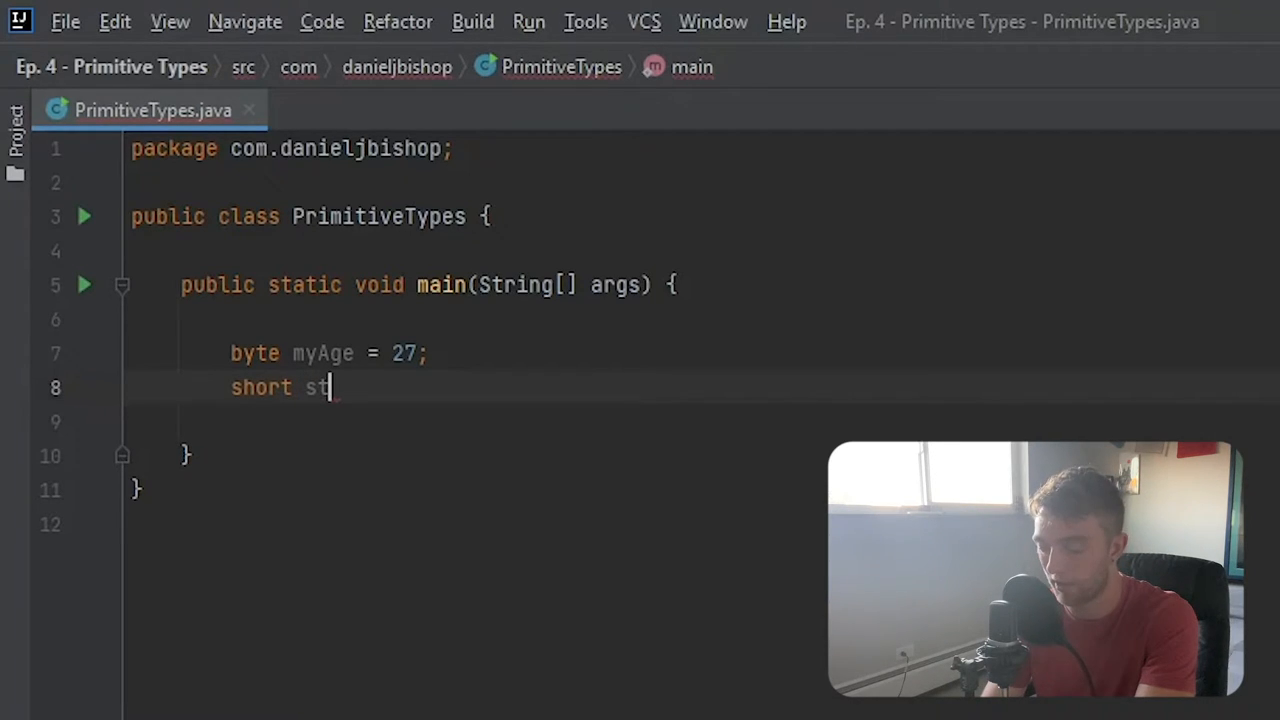
{"action": "type", "text": "eps"}
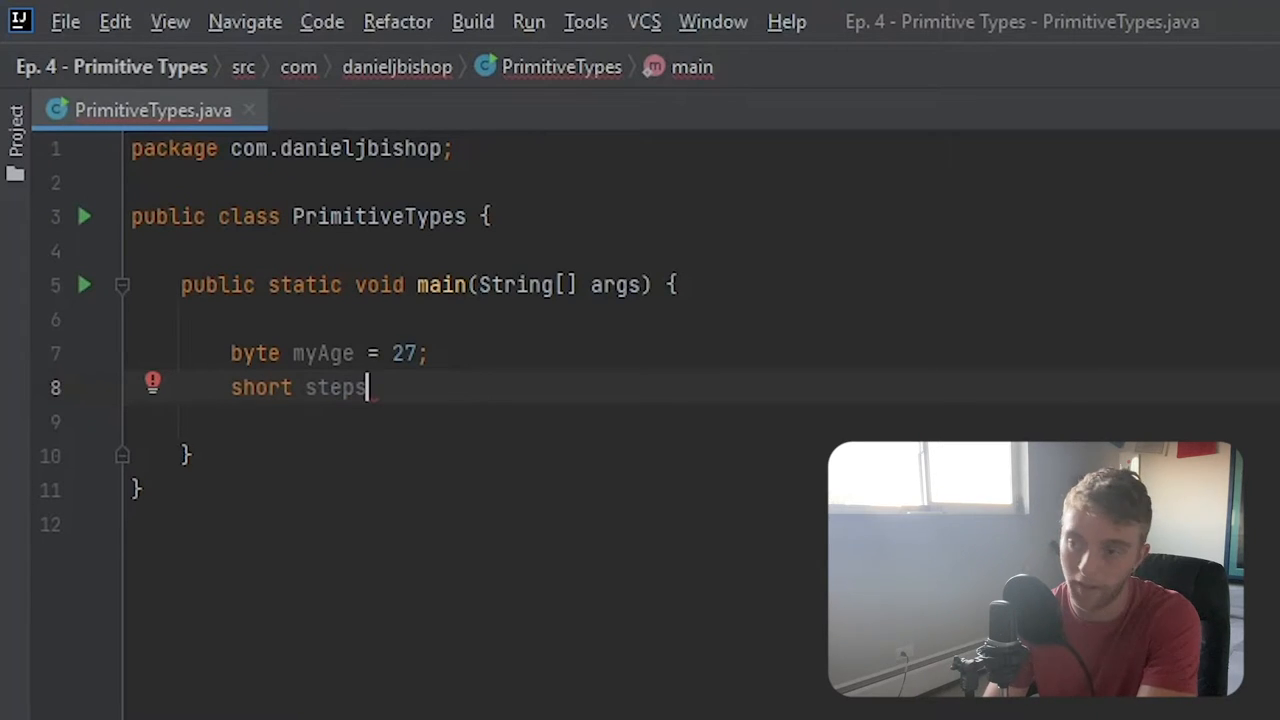
{"action": "type", "text": "Today"}
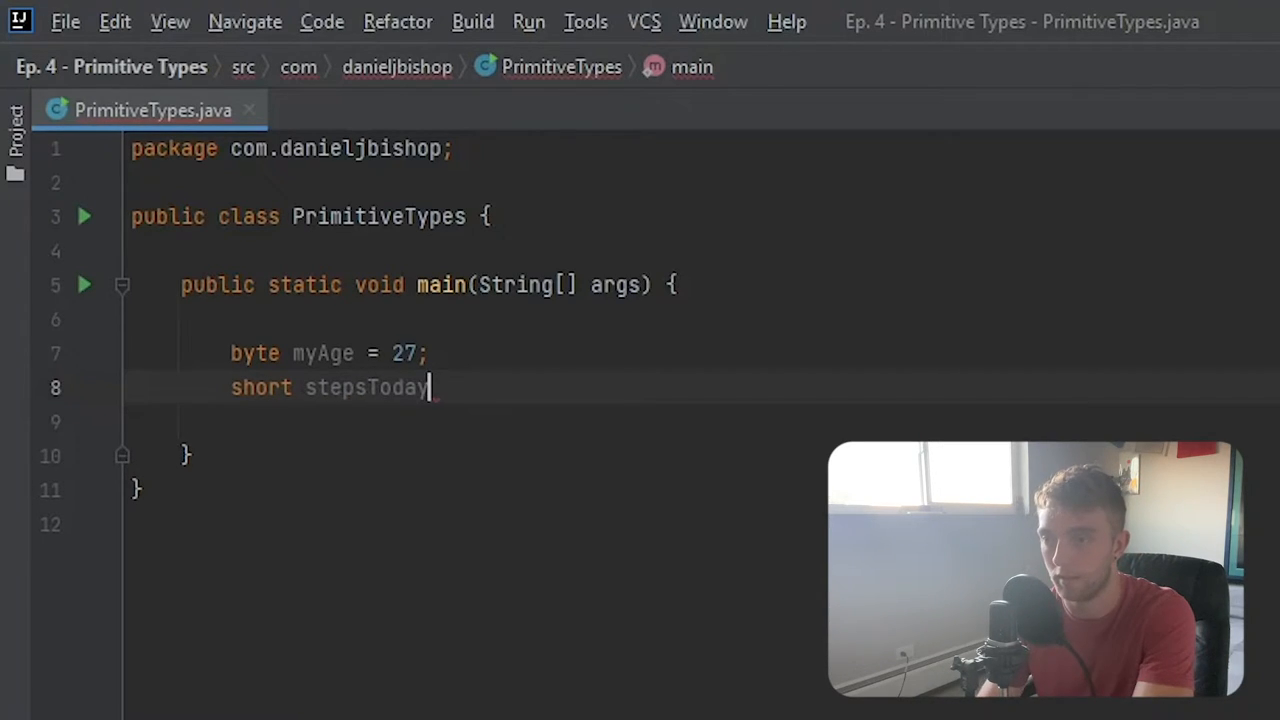
{"action": "type", "text": "="}
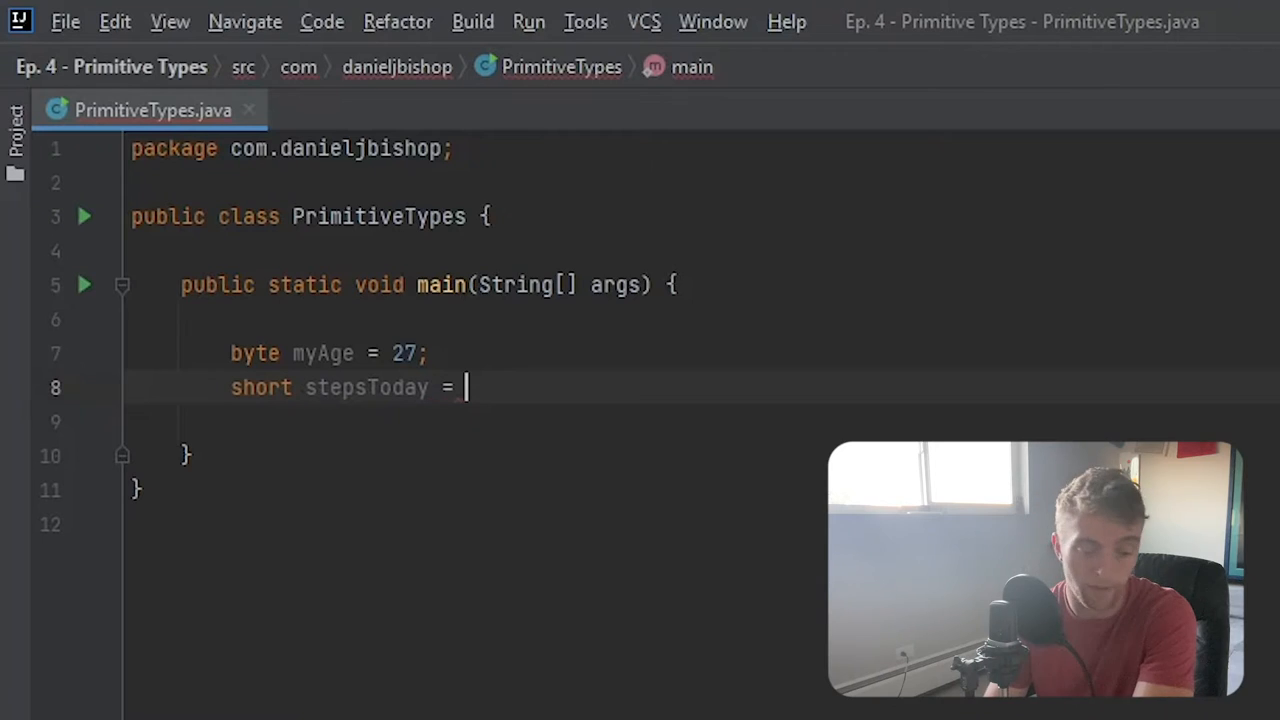
{"action": "type", "text": "4"}
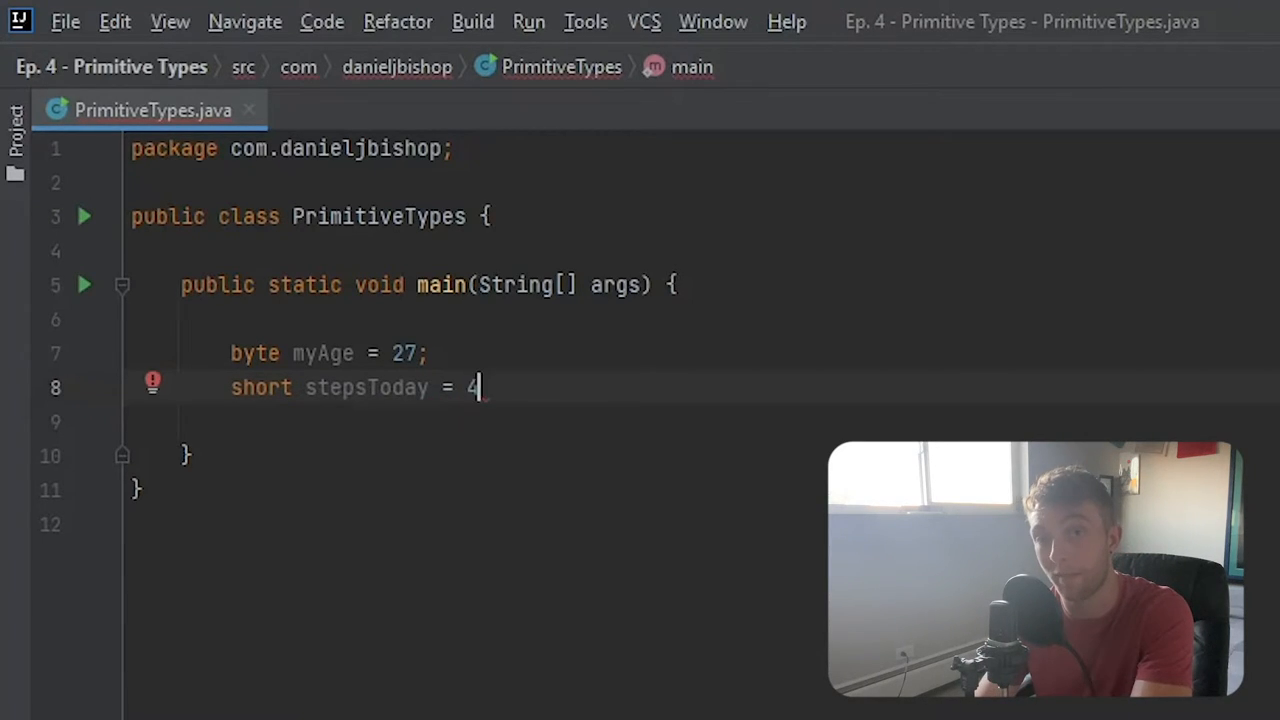
{"action": "type", "text": "000;"}
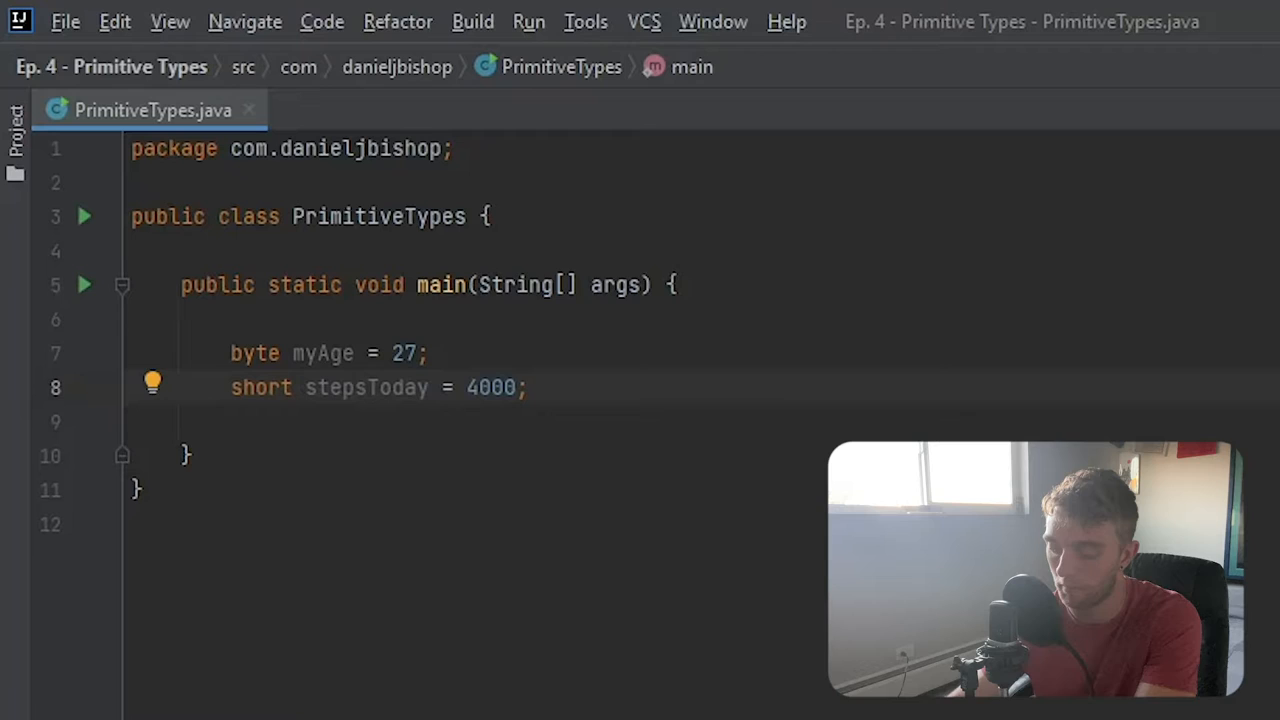
Insert an underscore so the value reads 4_000 and start a new line
{"action": "type", "text": "_"}
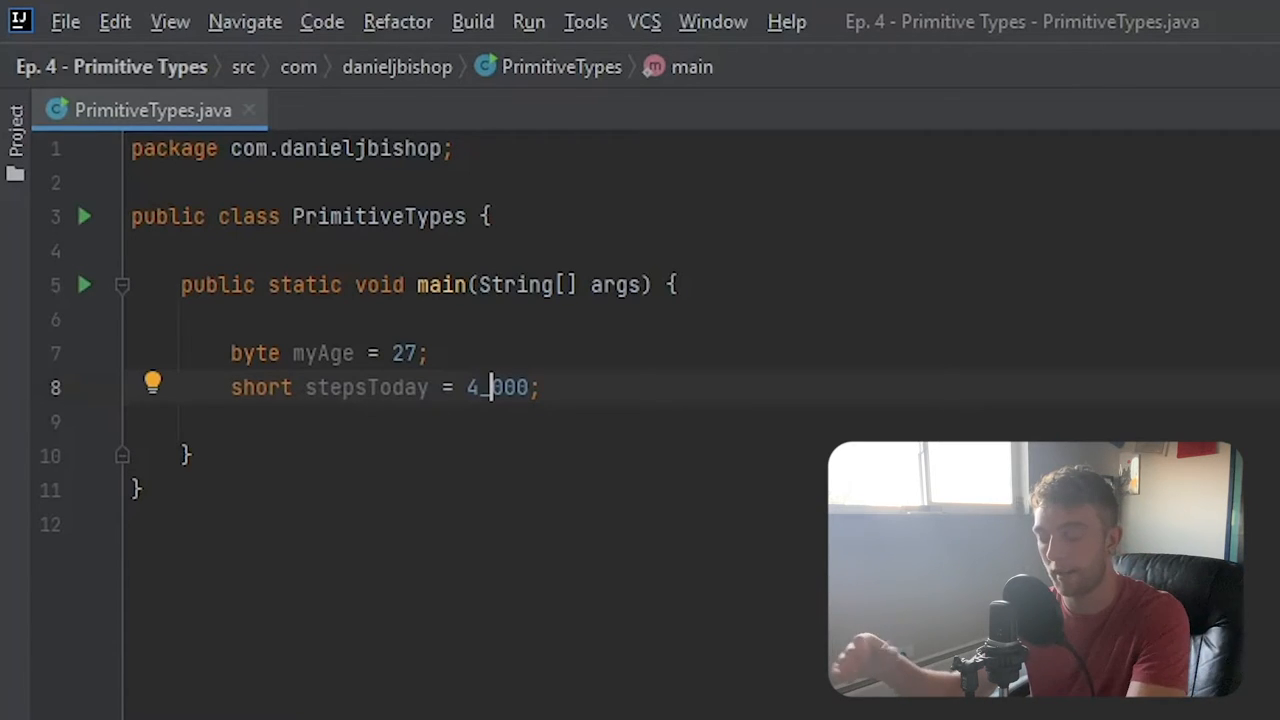
{"action": "key", "text": "BackSpace"}
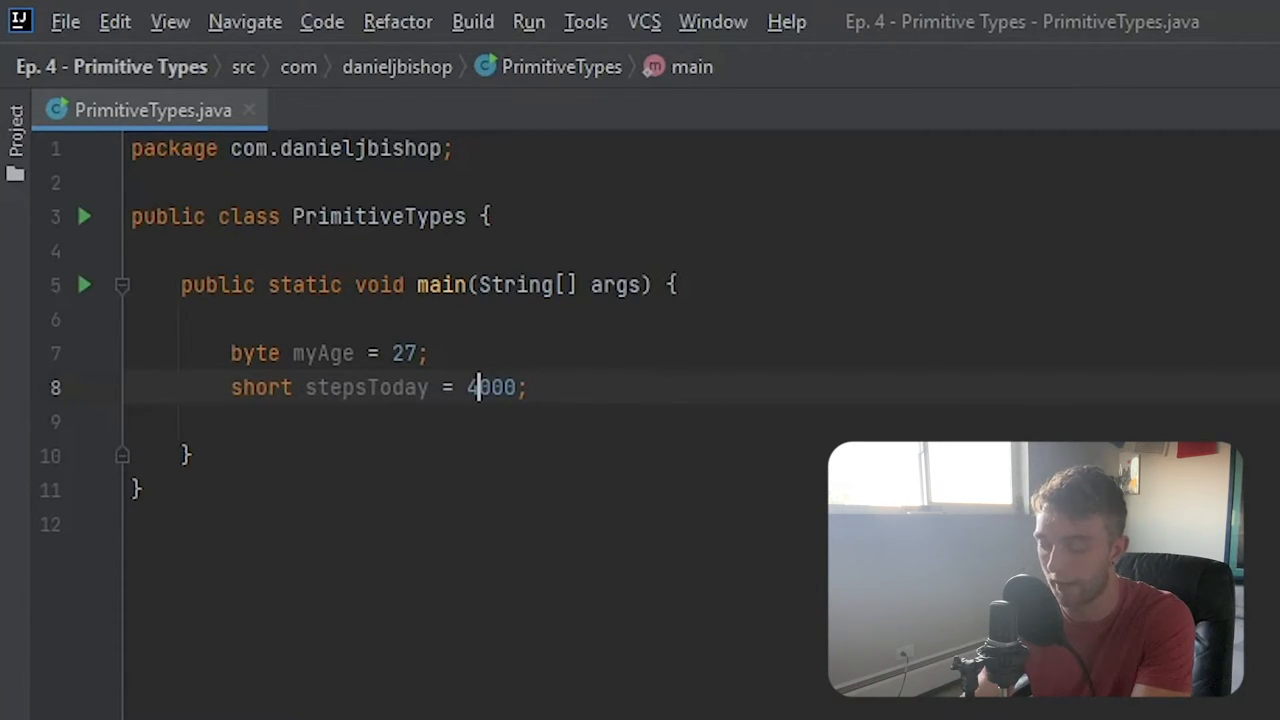
{"action": "type", "text": "_"}
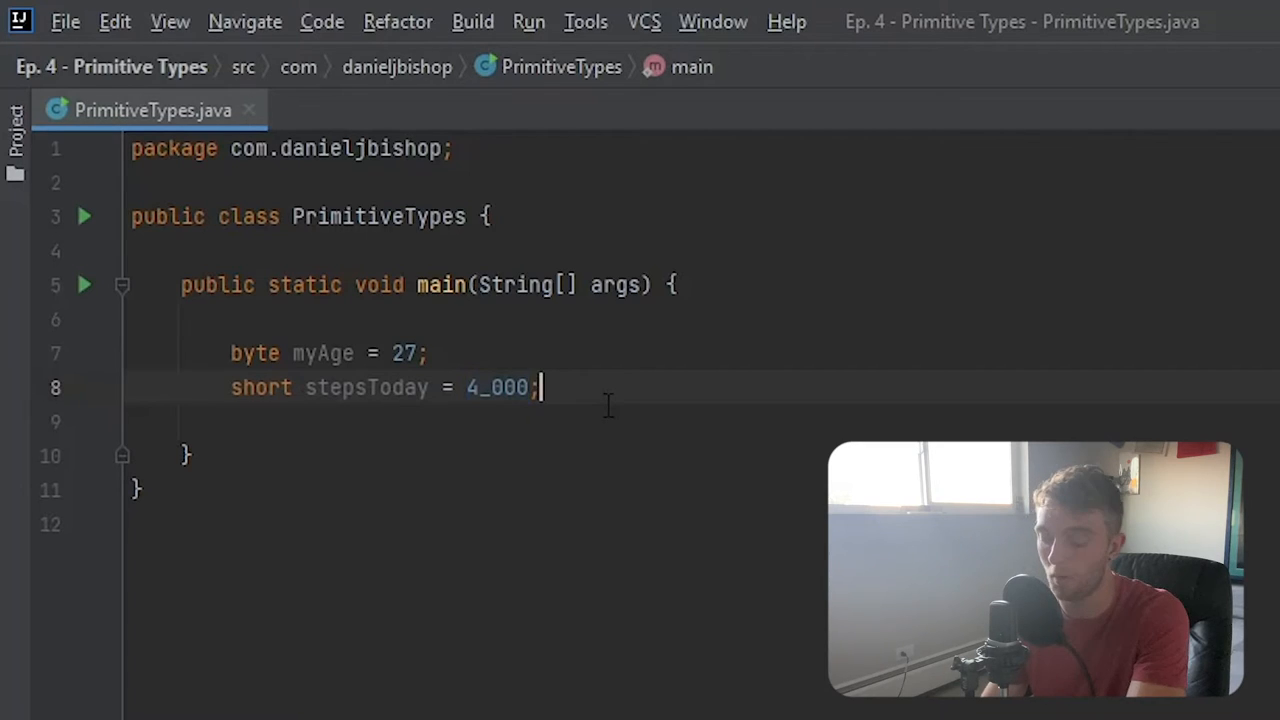
{"action": "key", "text": "Enter"}
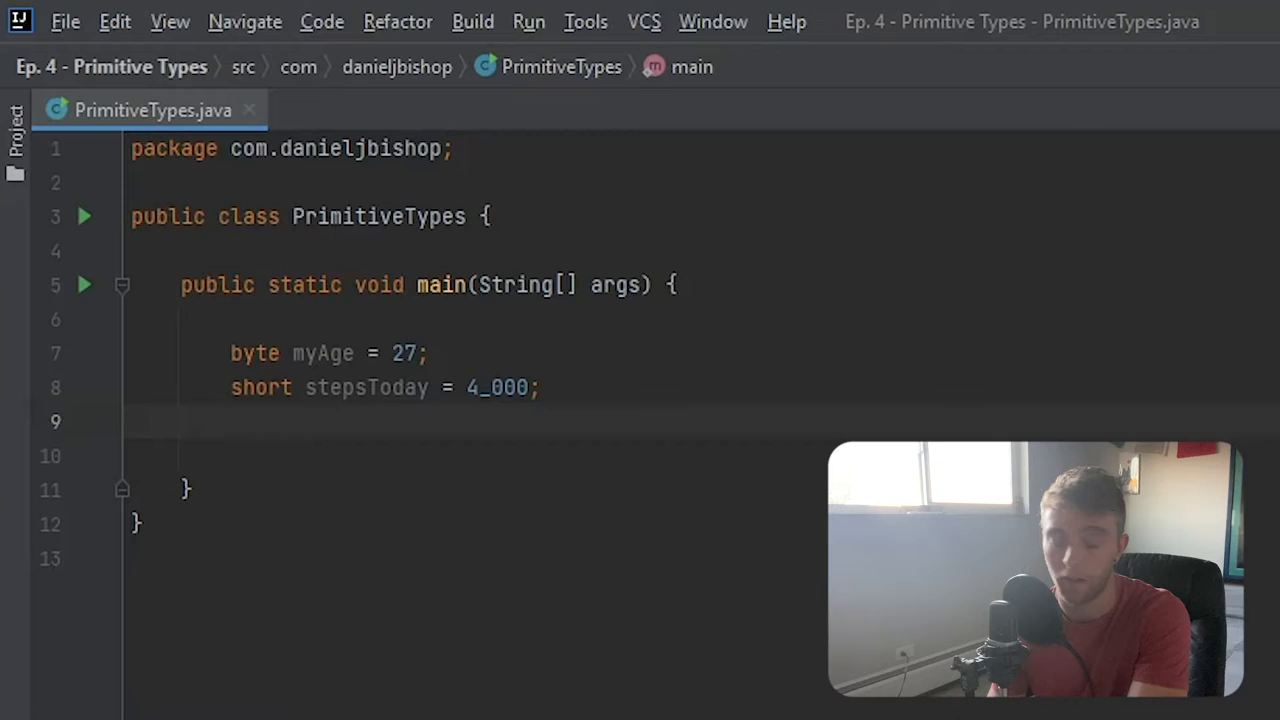
Declare int carMileage = 167_547; on the line below stepsToday
{"action": "type", "text": "i"}
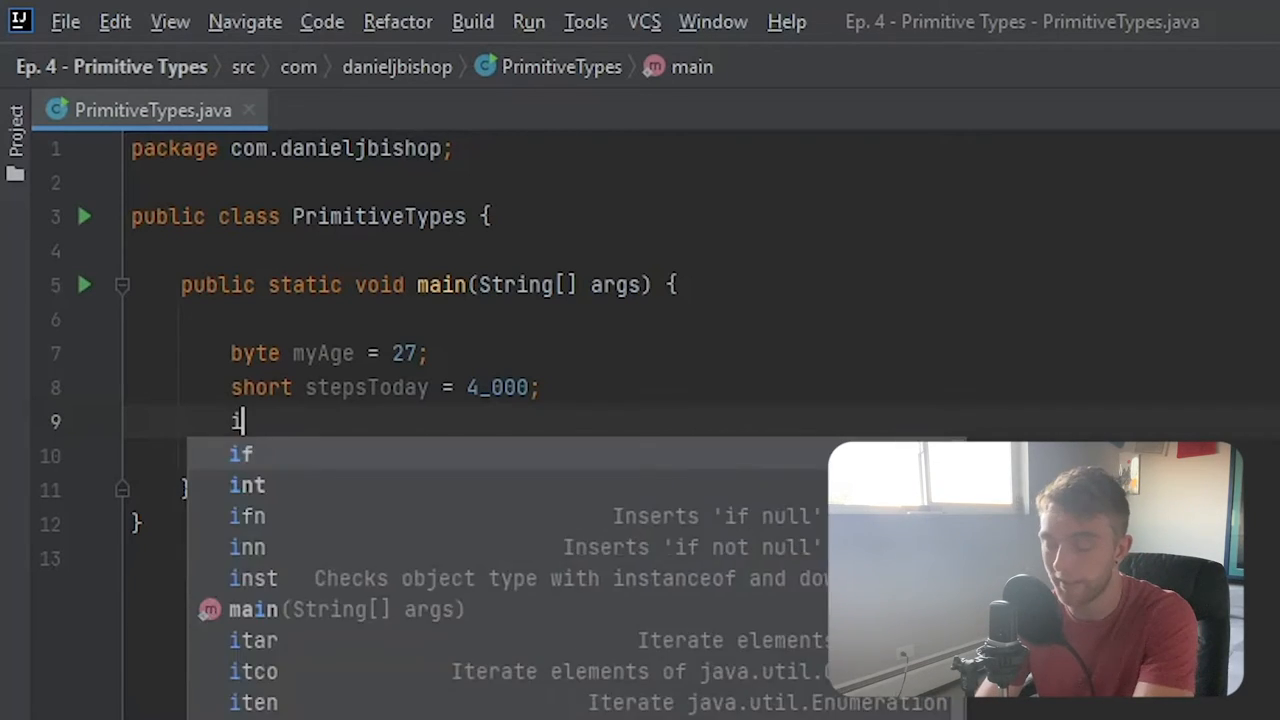
{"action": "key", "text": "Tab"}
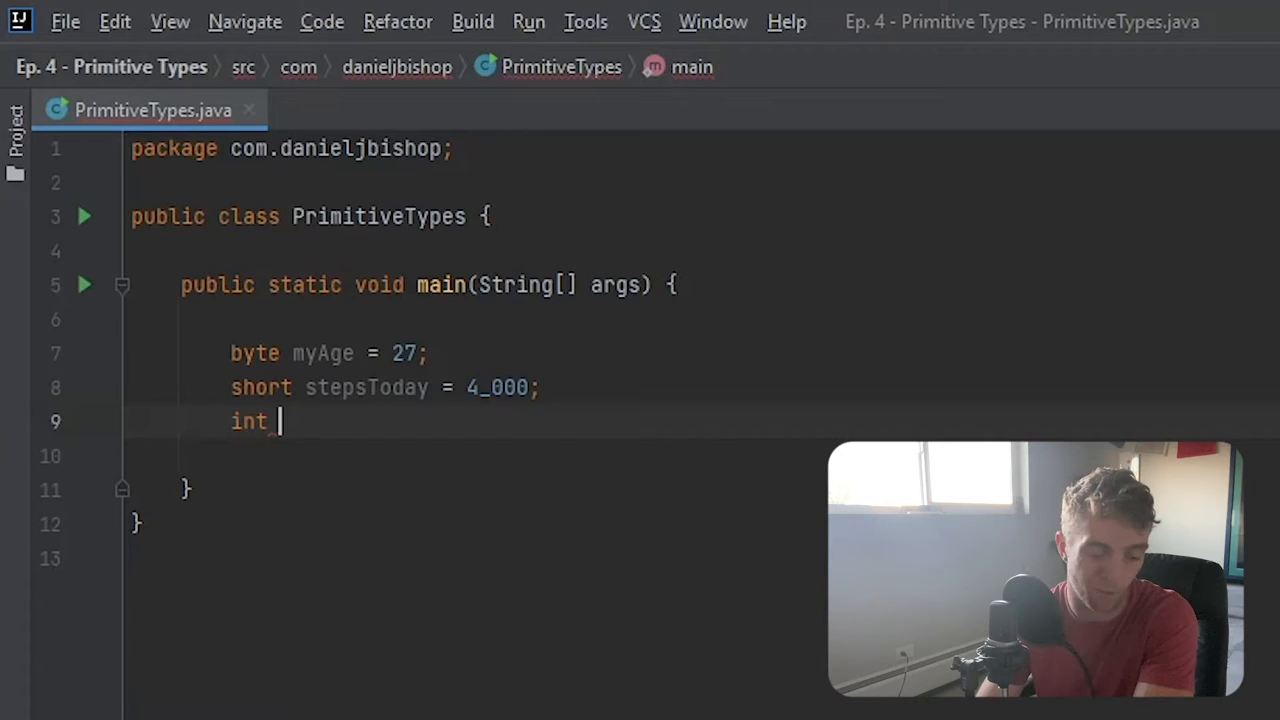
{"action": "type", "text": "carM"}
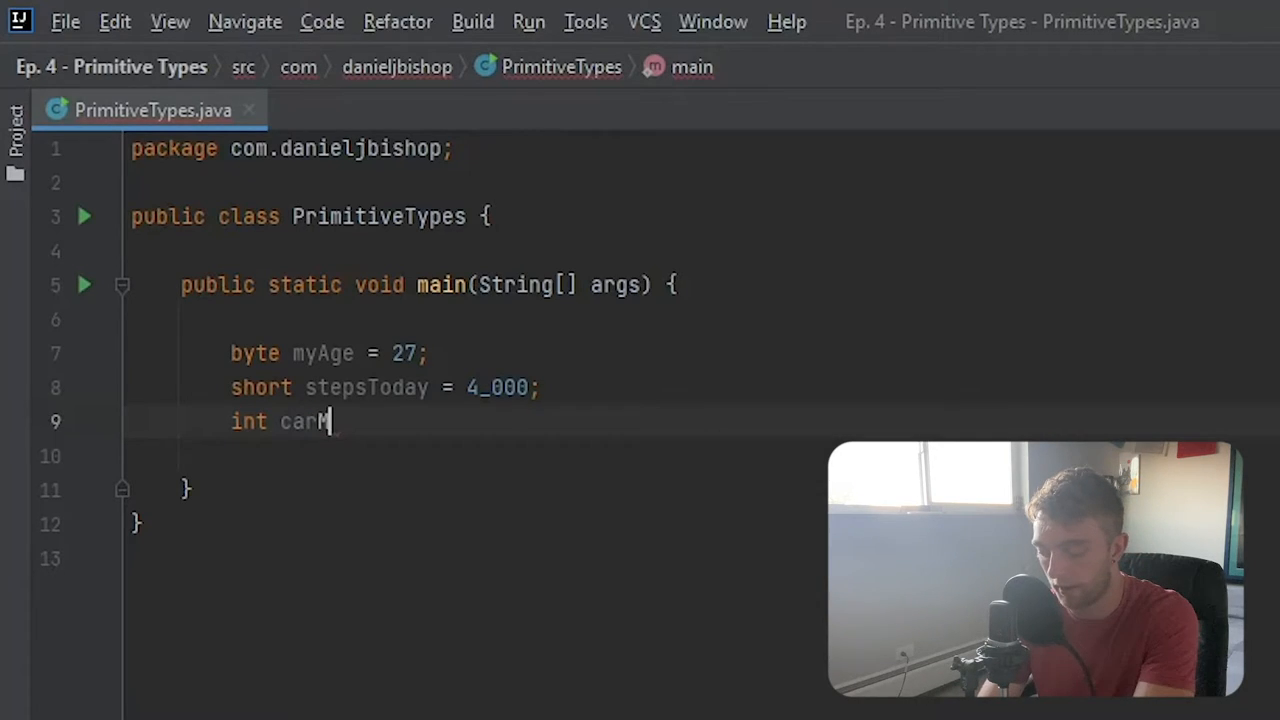
{"action": "type", "text": "ilage"}
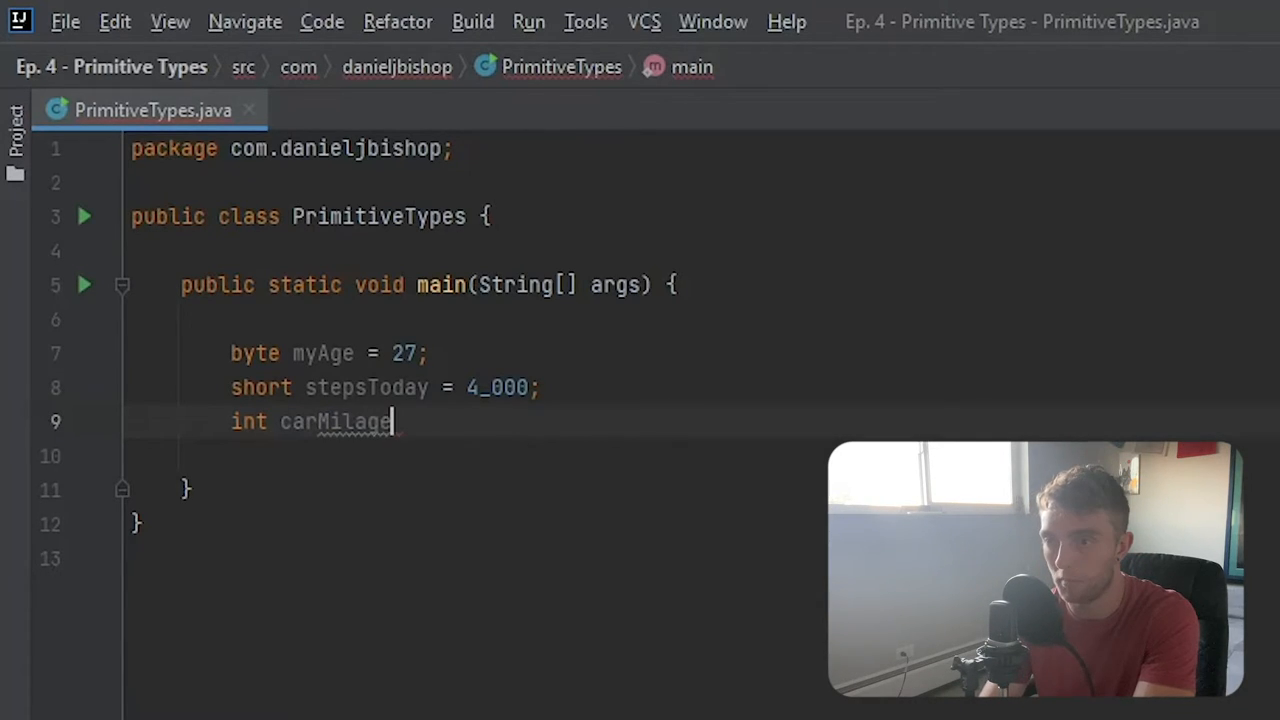
{"action": "mouse_move", "coordinate": [178, 428]}
{"action": "type", "text": "e"}
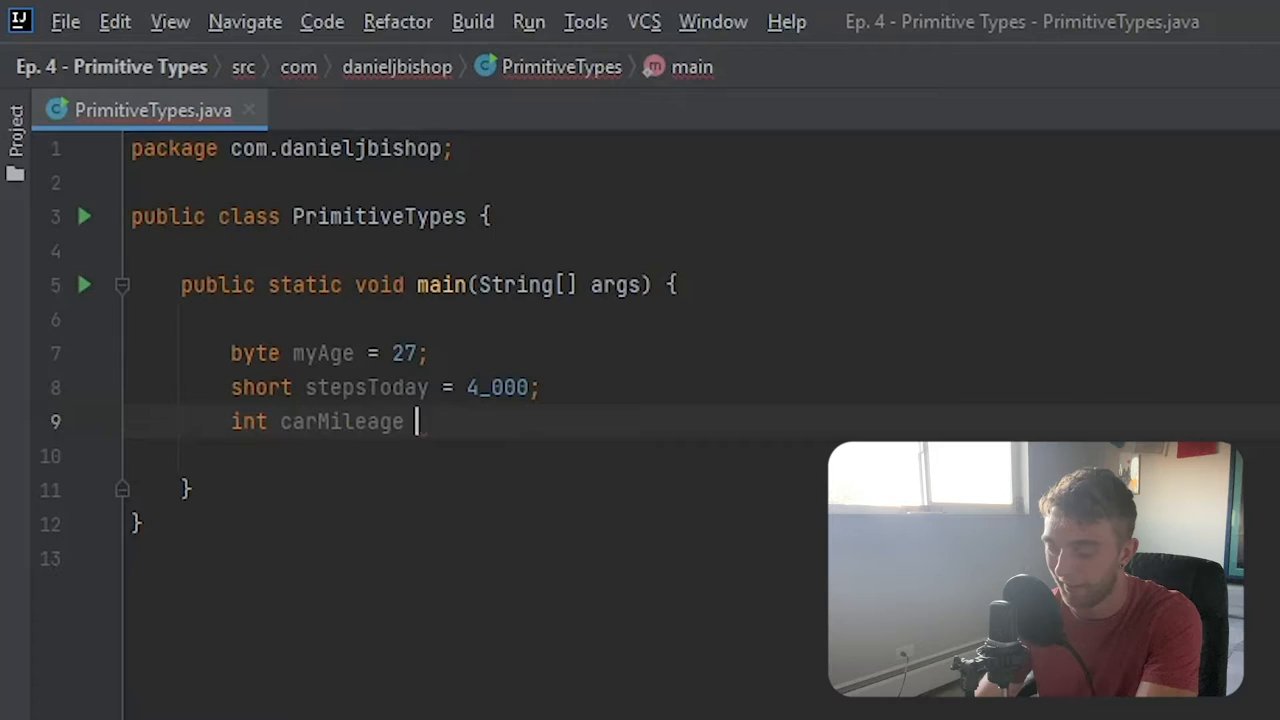
{"action": "type", "text": "="}
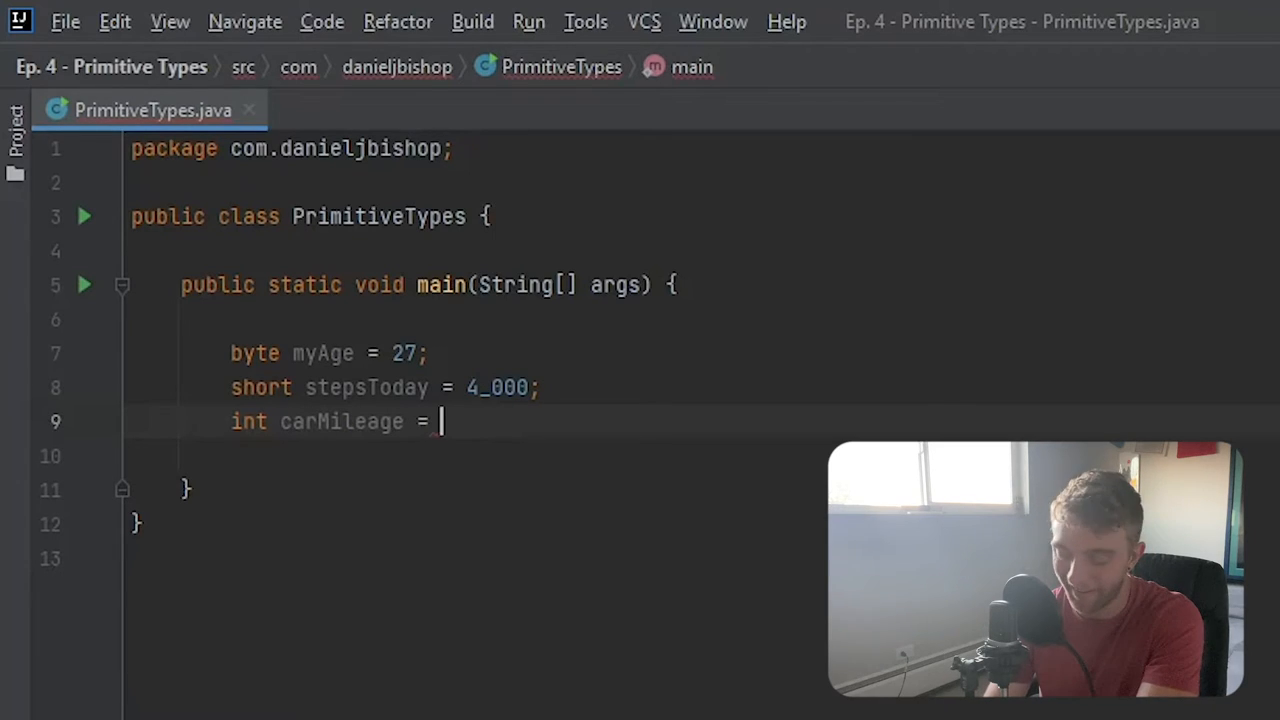
{"action": "type", "text": "1"}
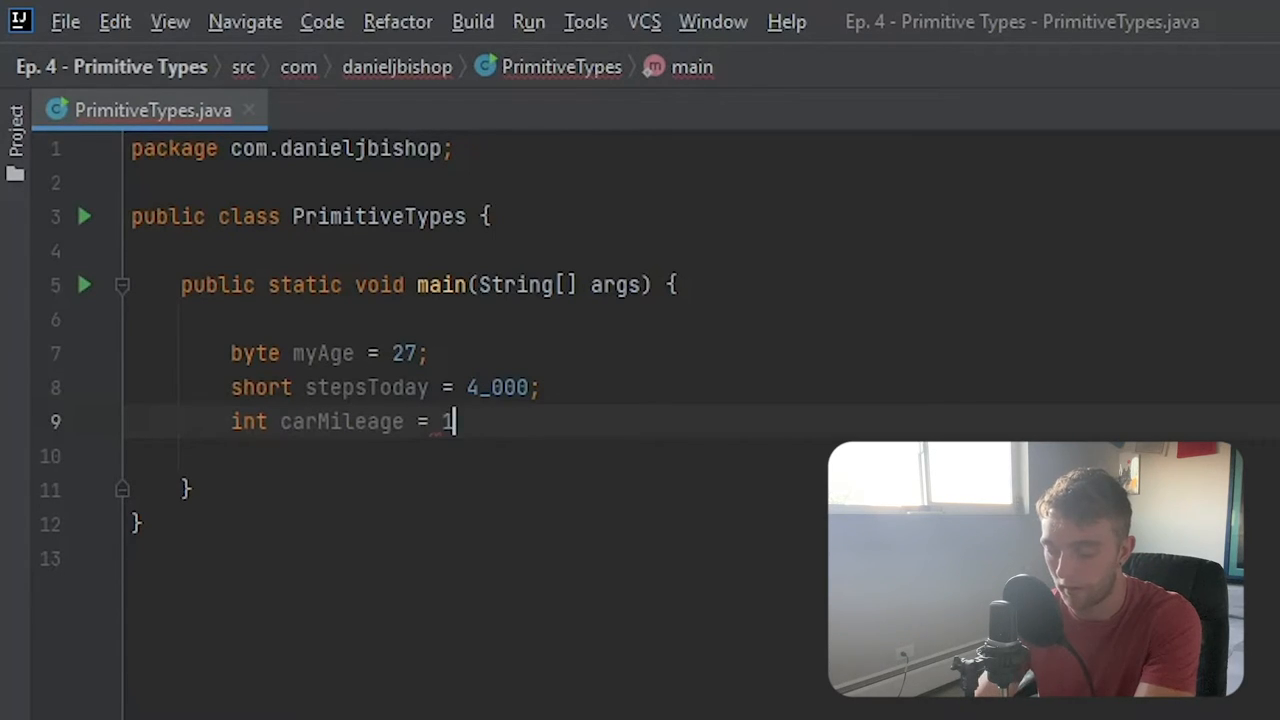
{"action": "type", "text": "67_"}
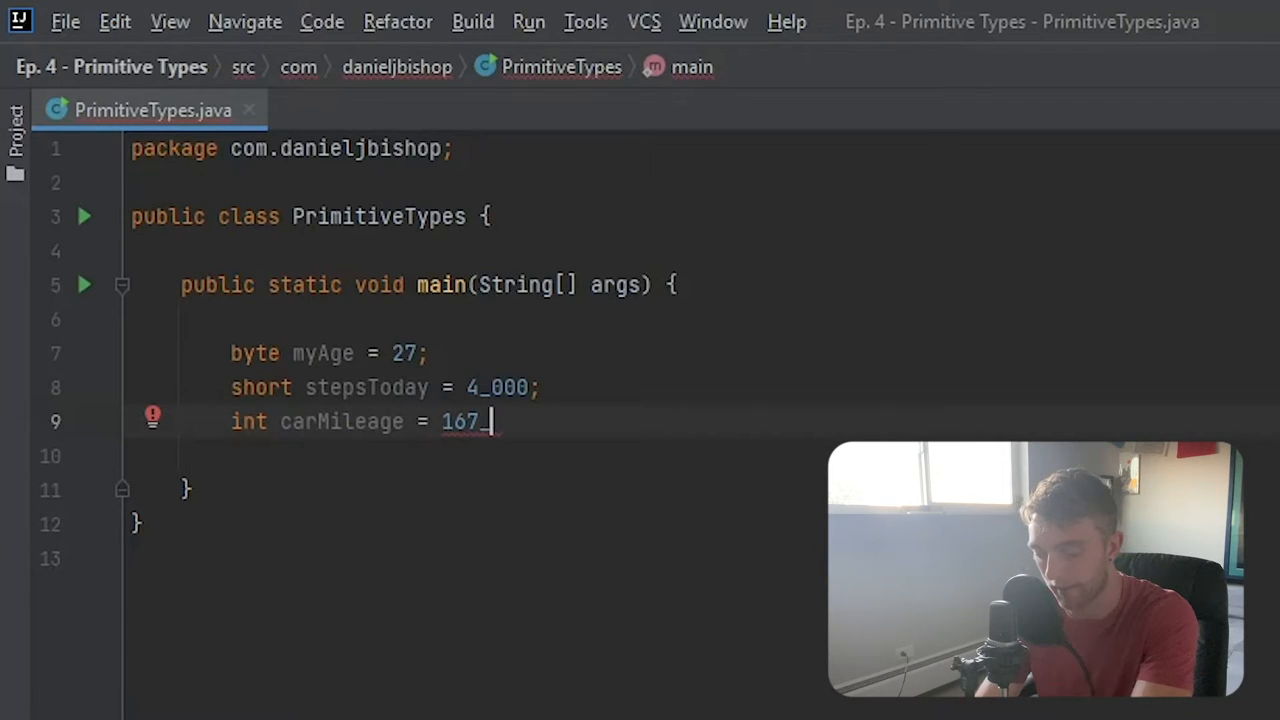
{"action": "type", "text": "5"}
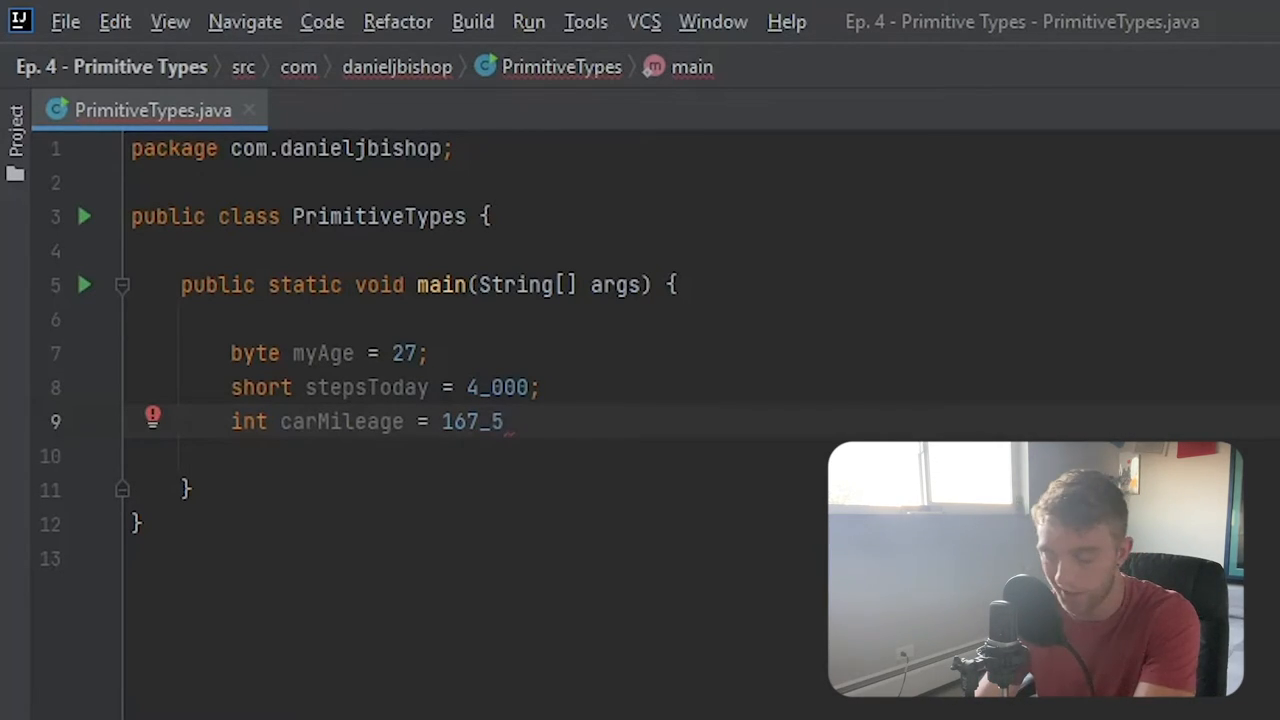
{"action": "type", "text": "47"}
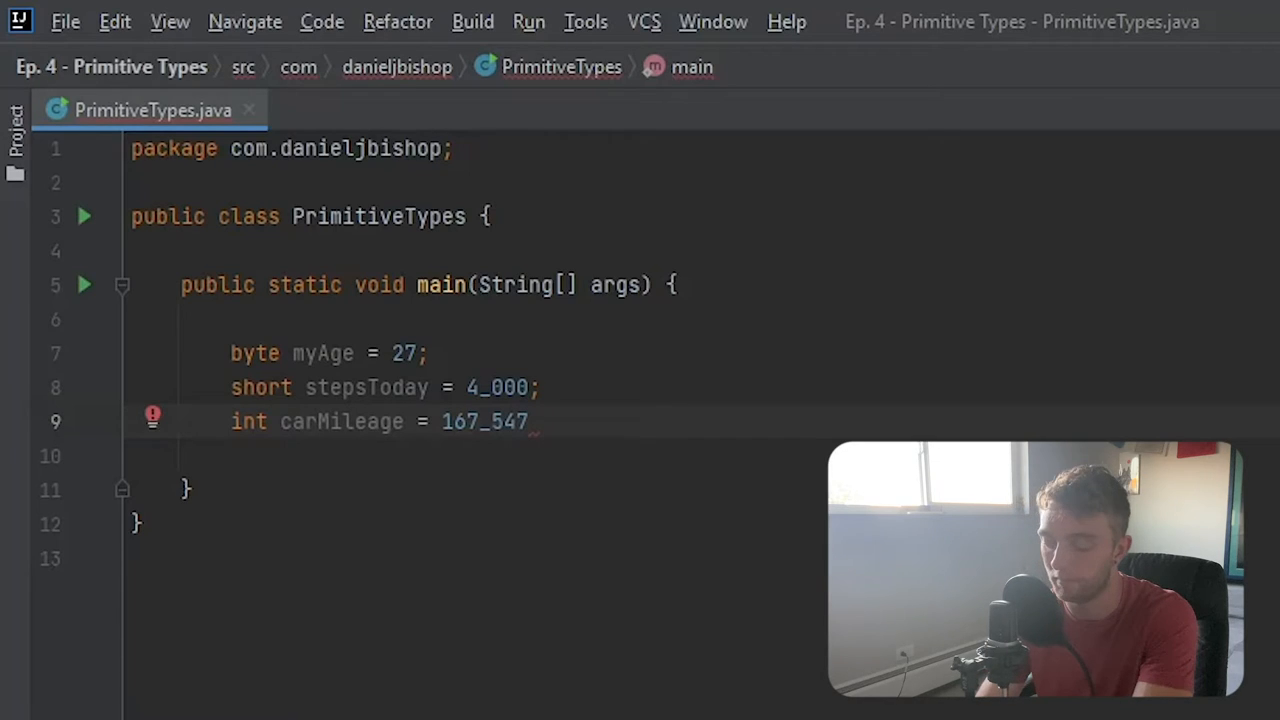
{"action": "type", "text": ";"}
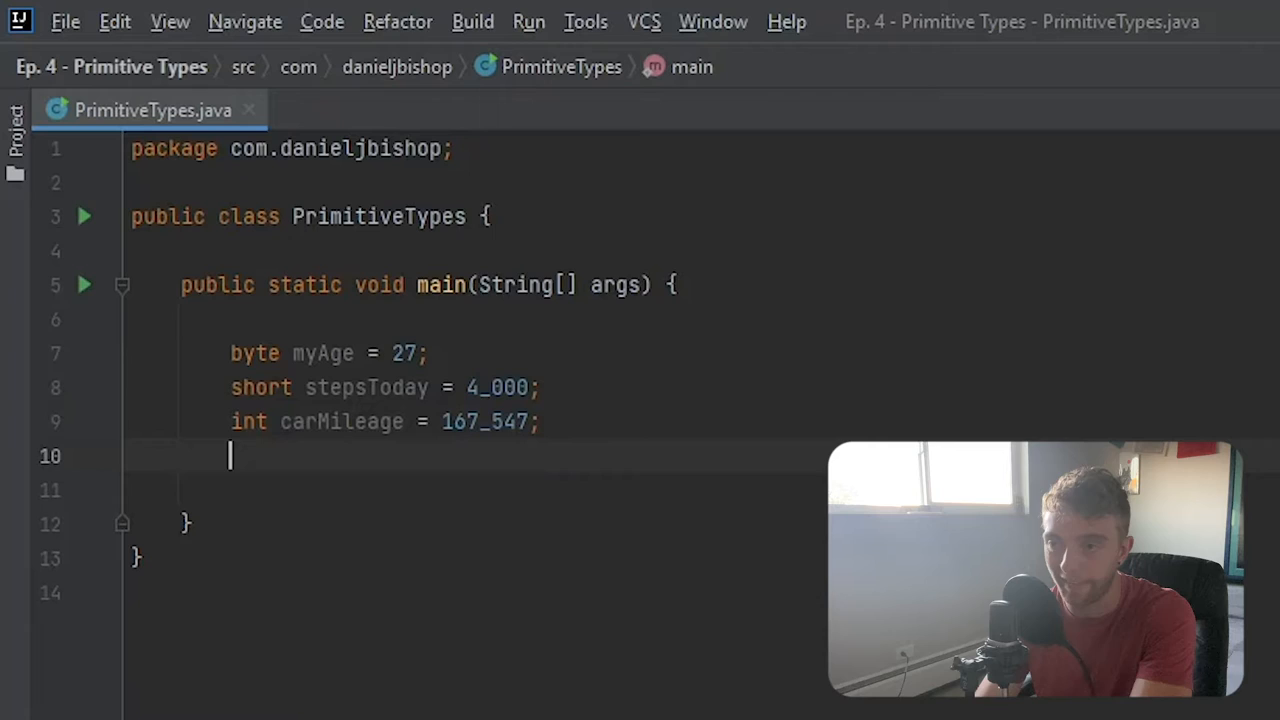
Write long worldPopulation = with the variable name's capital P corrected
{"action": "type", "text": "long"}
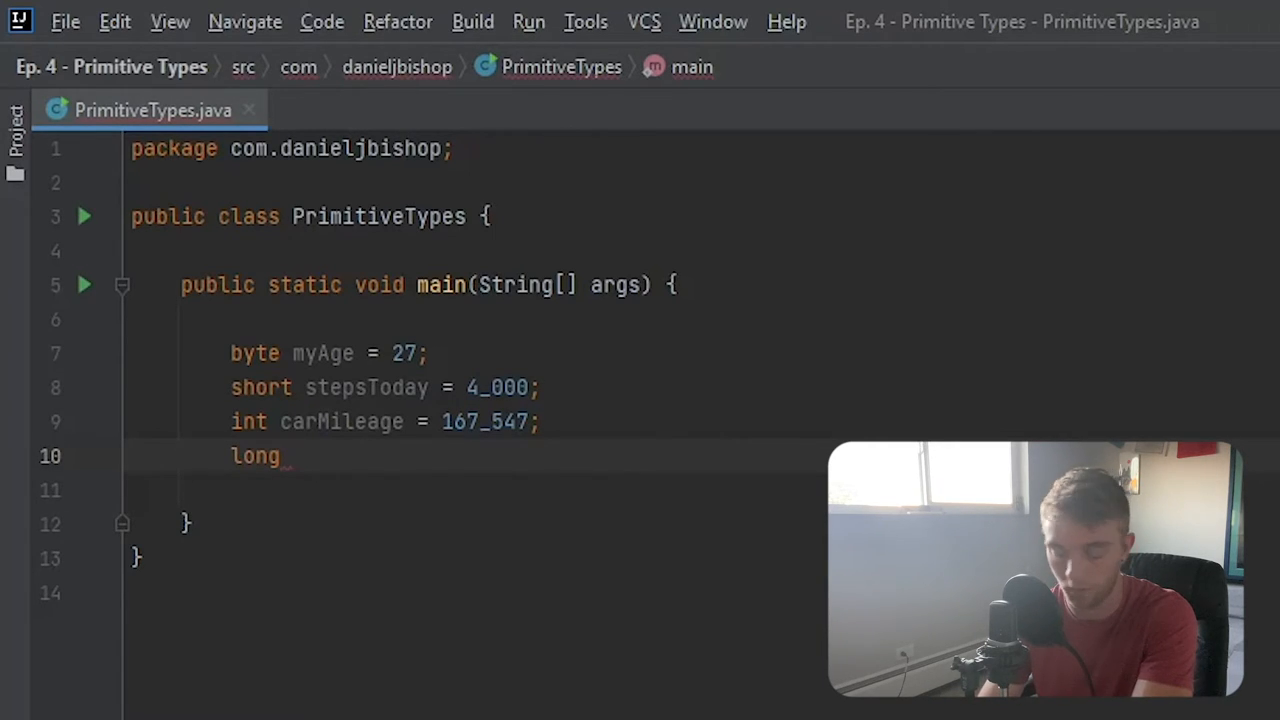
{"action": "type", "text": "wor"}
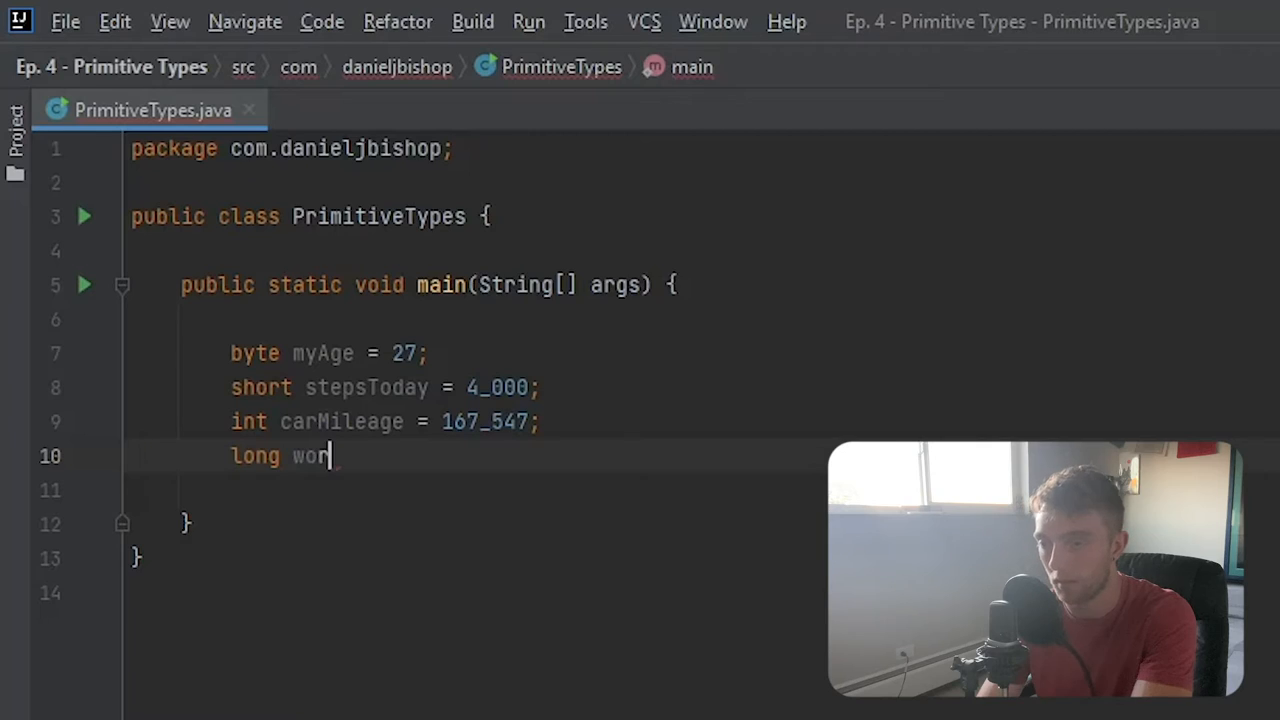
{"action": "type", "text": "ldp"}
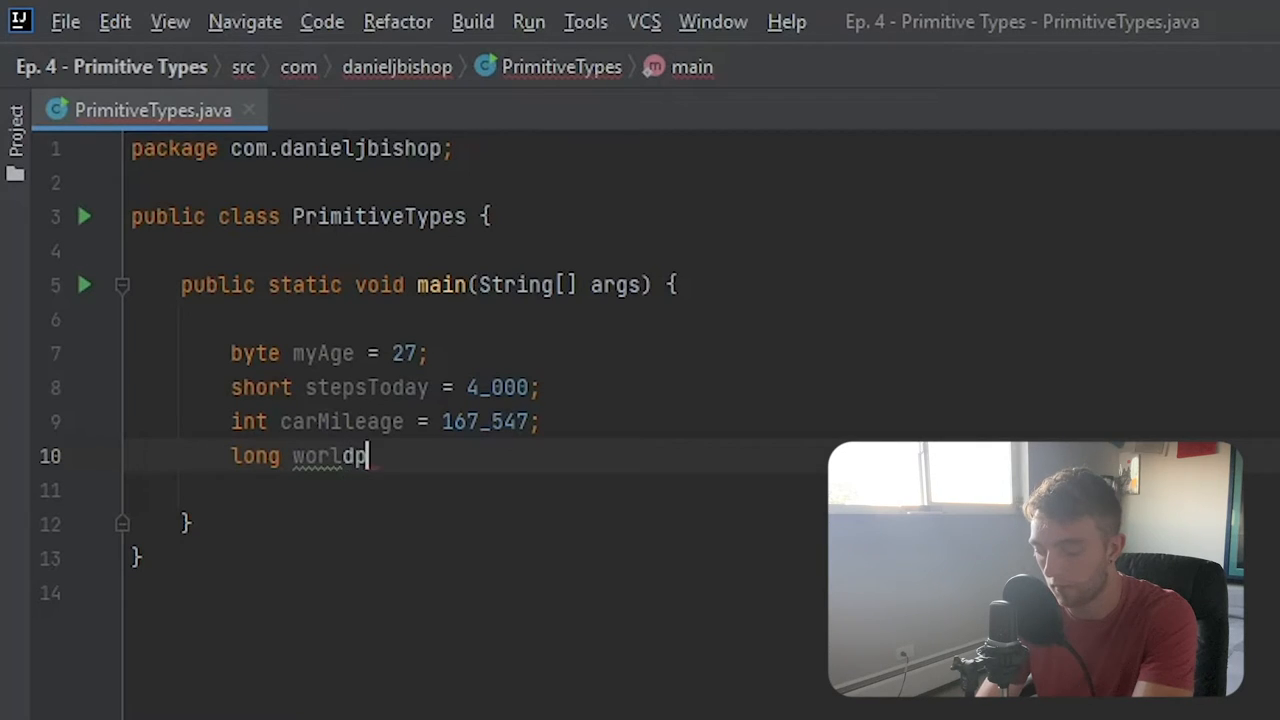
{"action": "type", "text": "opulation"}
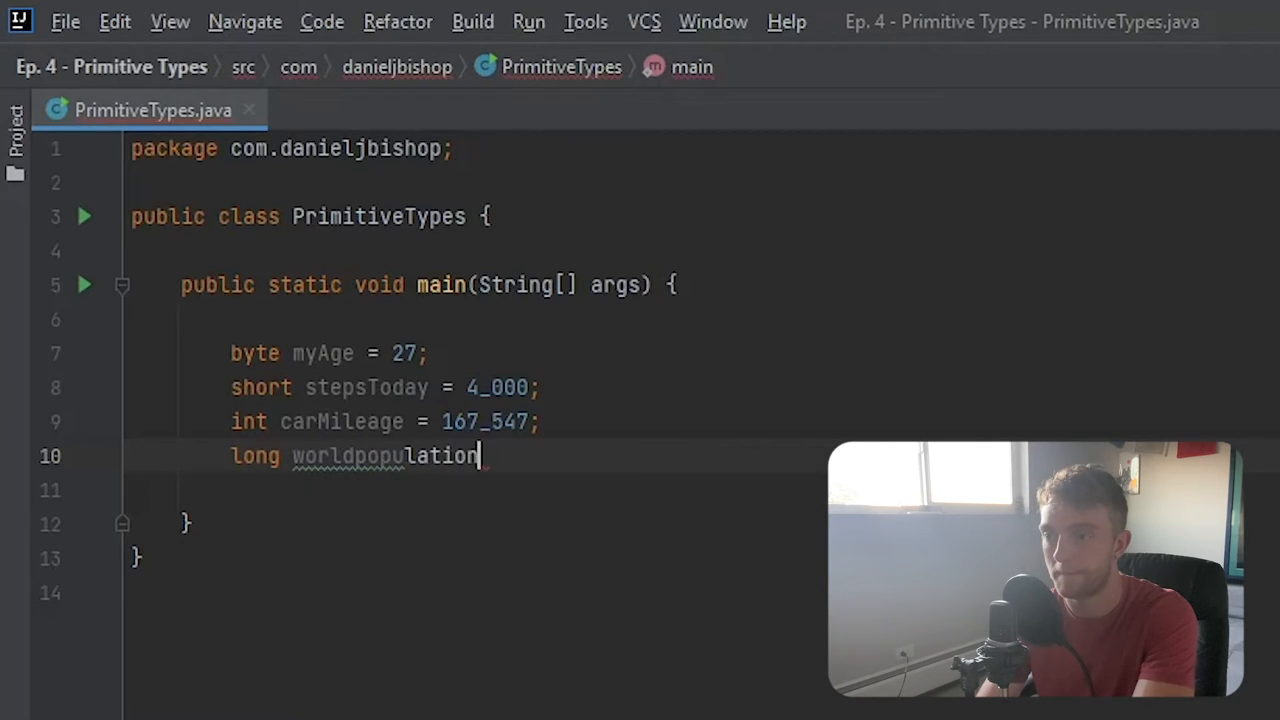
{"action": "key", "text": "BackSpace"}
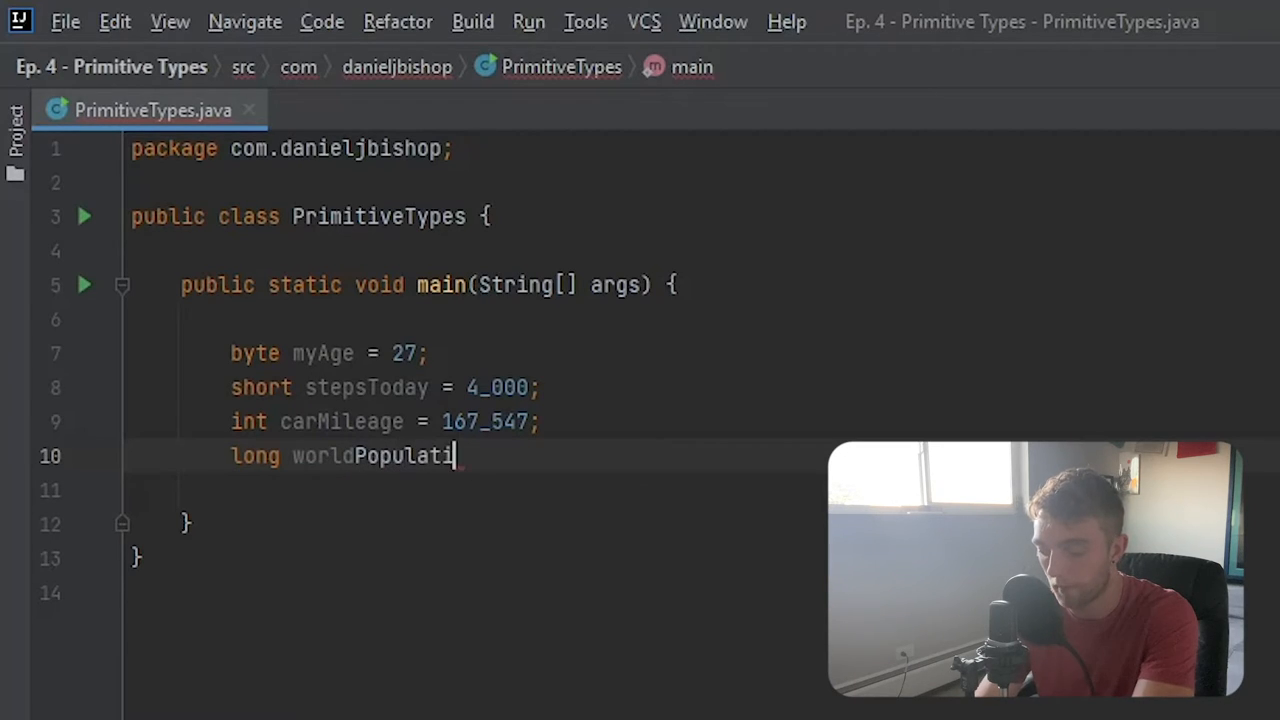
{"action": "type", "text": "on ="}
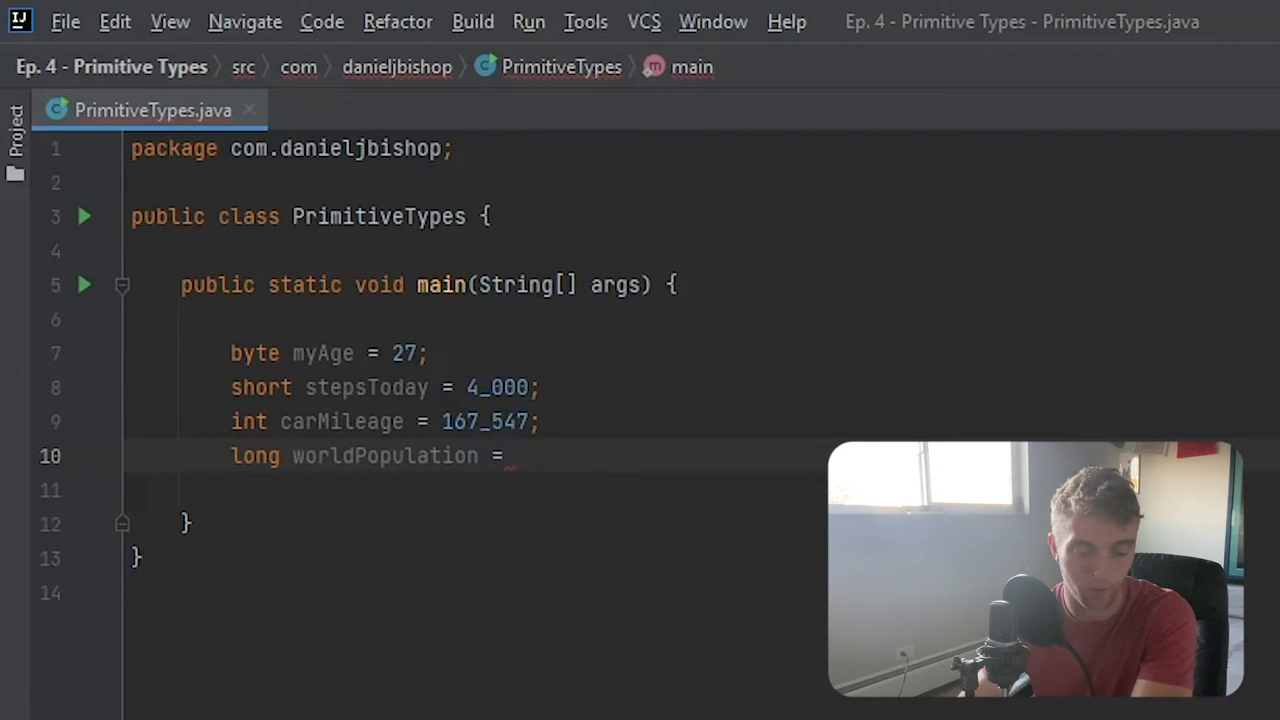
Give worldPopulation the underscored value 7_790_998_057;
{"action": "type", "text": "7_"}
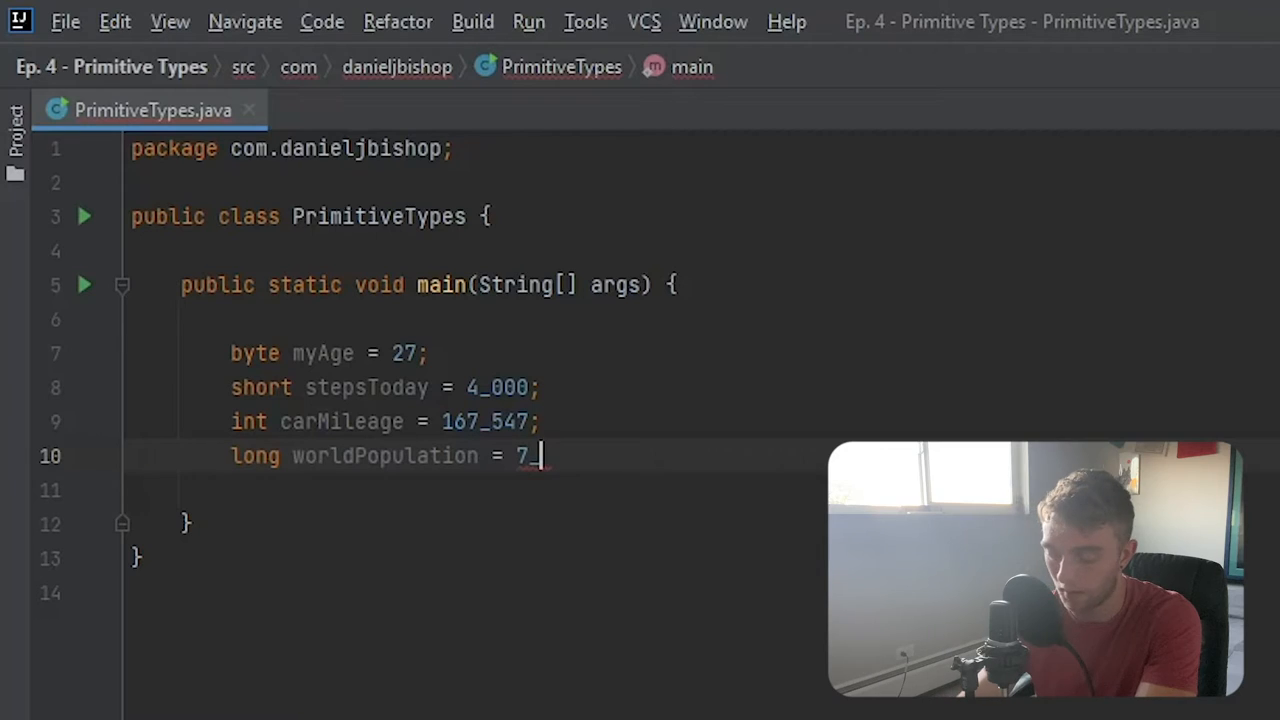
{"action": "type", "text": "790"}
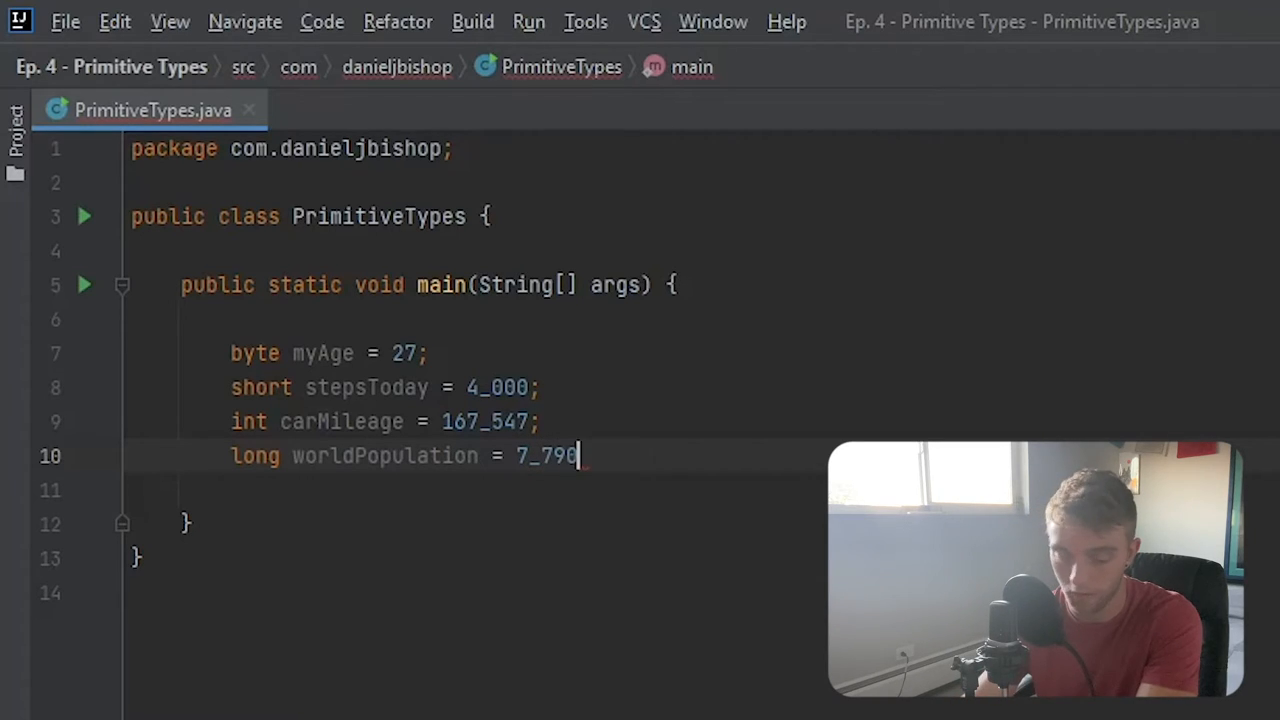
{"action": "type", "text": "_998_"}
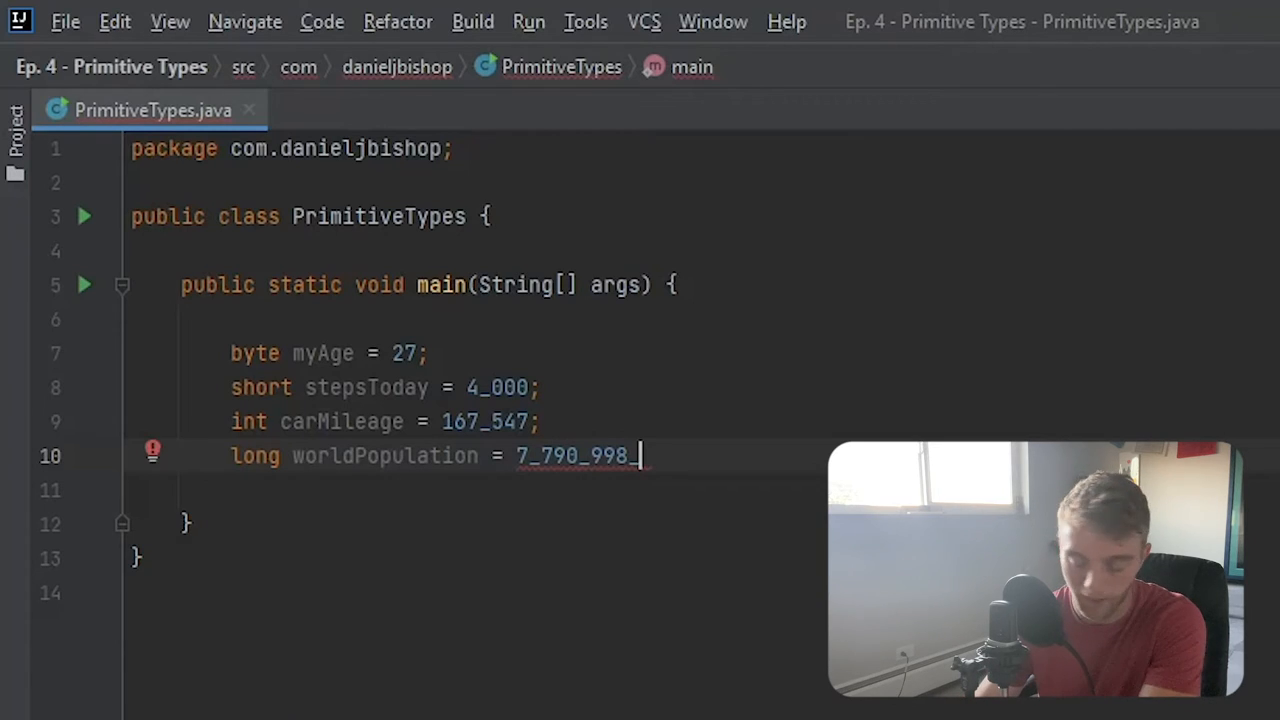
{"action": "type", "text": "0"}
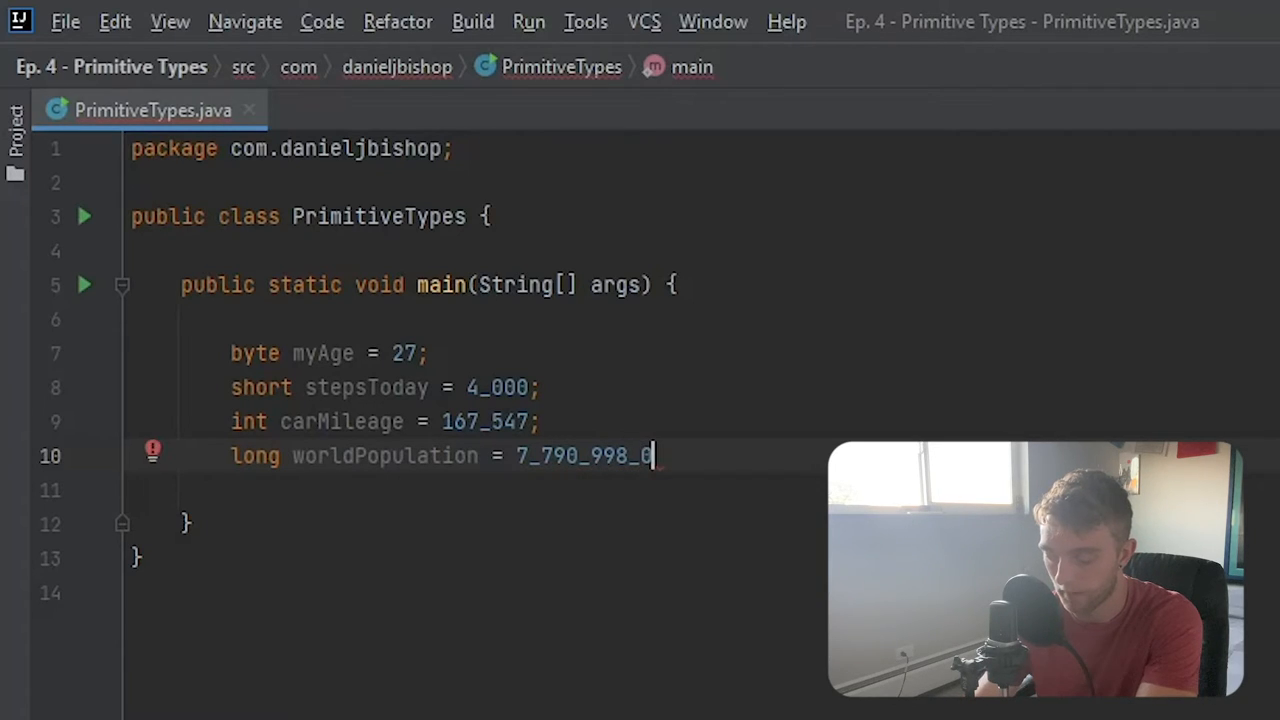
{"action": "type", "text": "57"}
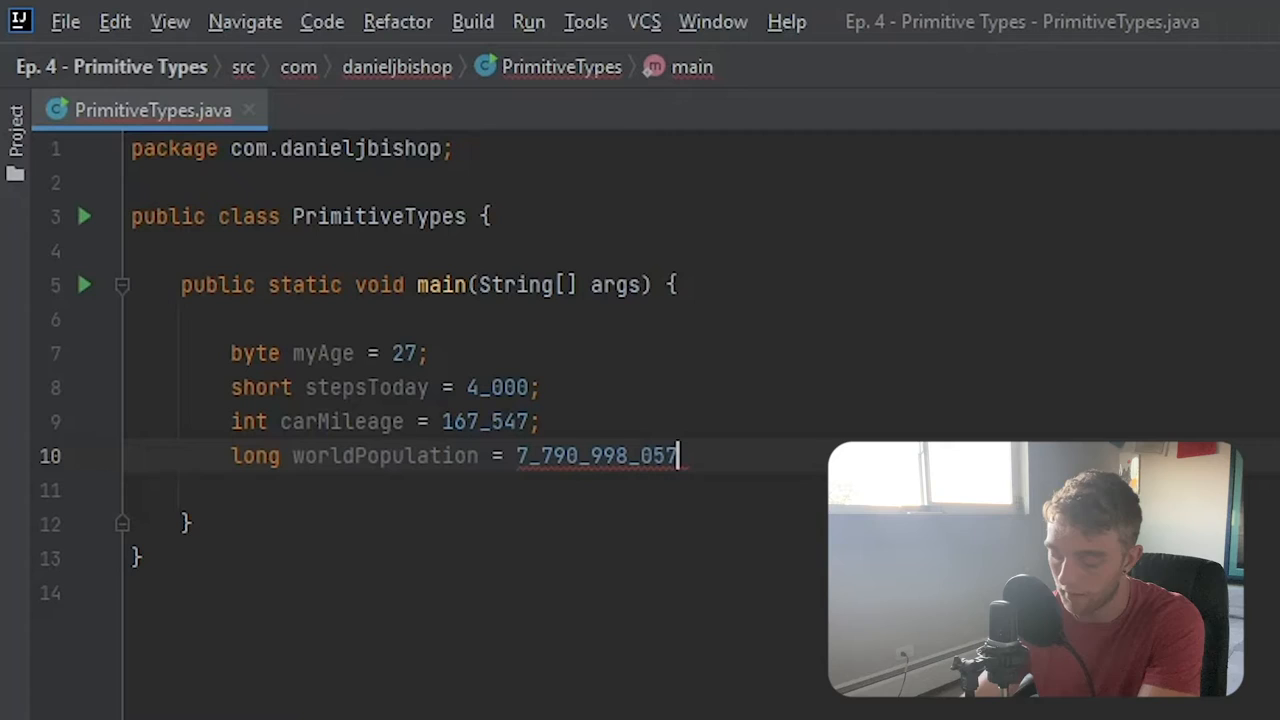
{"action": "type", "text": ";"}
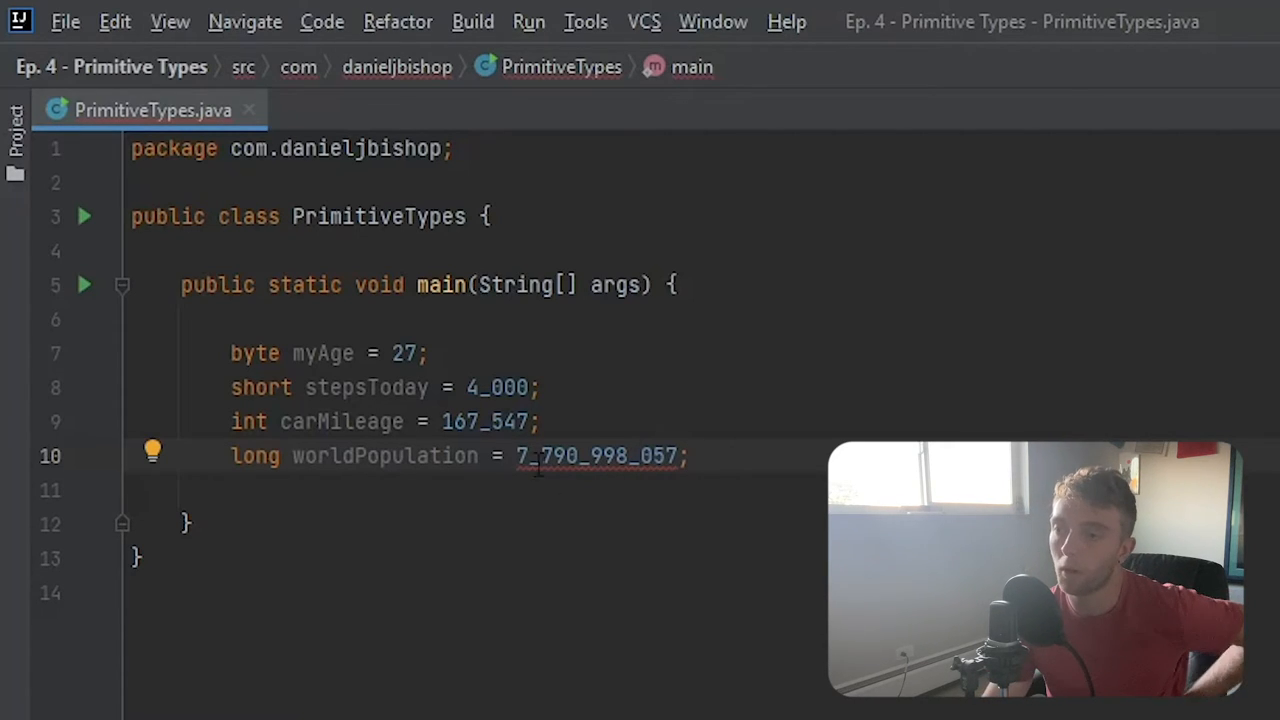
Suffix the worldPopulation value with L so it reads 7_790_998_057L
{"action": "left_click_drag", "start_coordinate": [516, 456], "coordinate": [678, 456]}
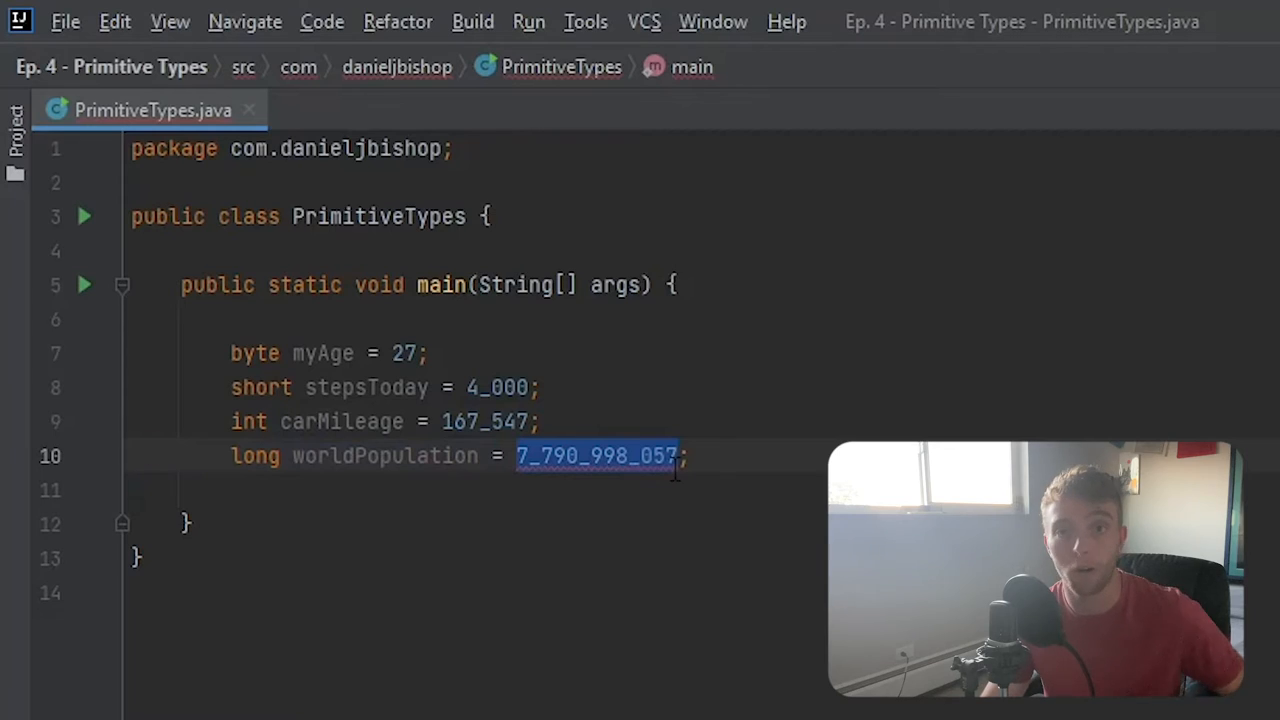
{"action": "left_click", "coordinate": [680, 456]}
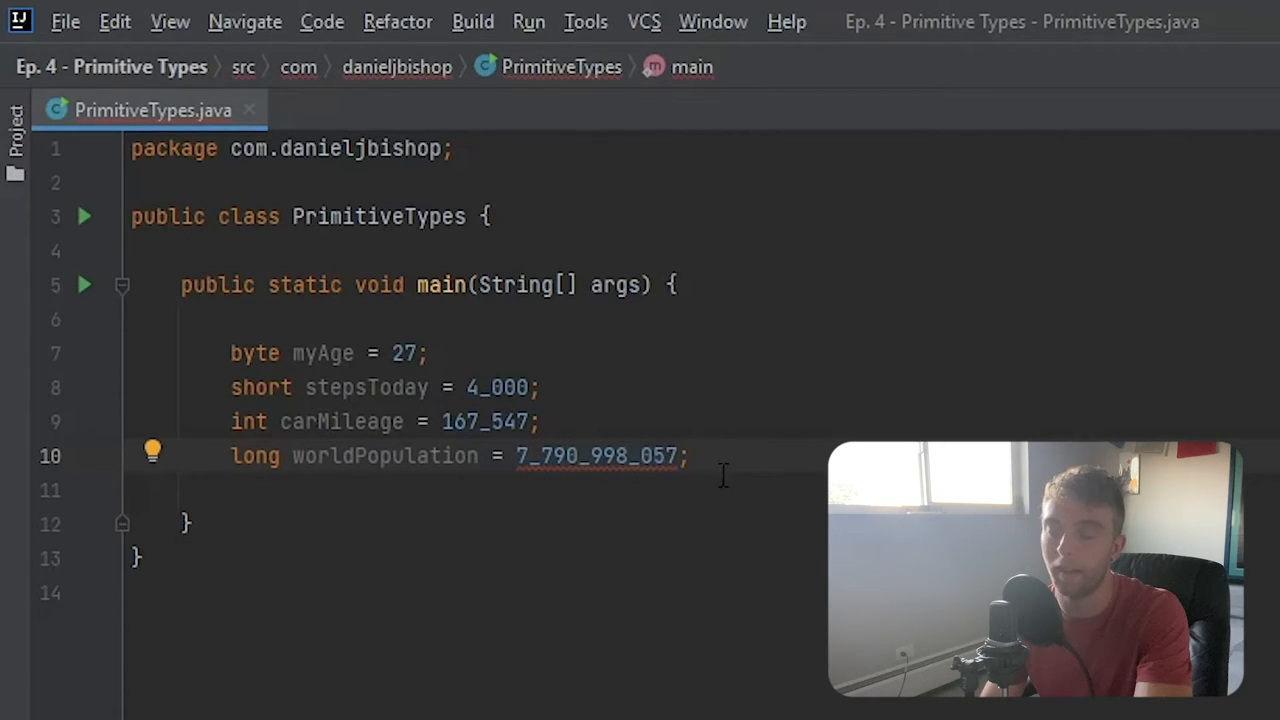
{"action": "mouse_move", "coordinate": [760, 486]}
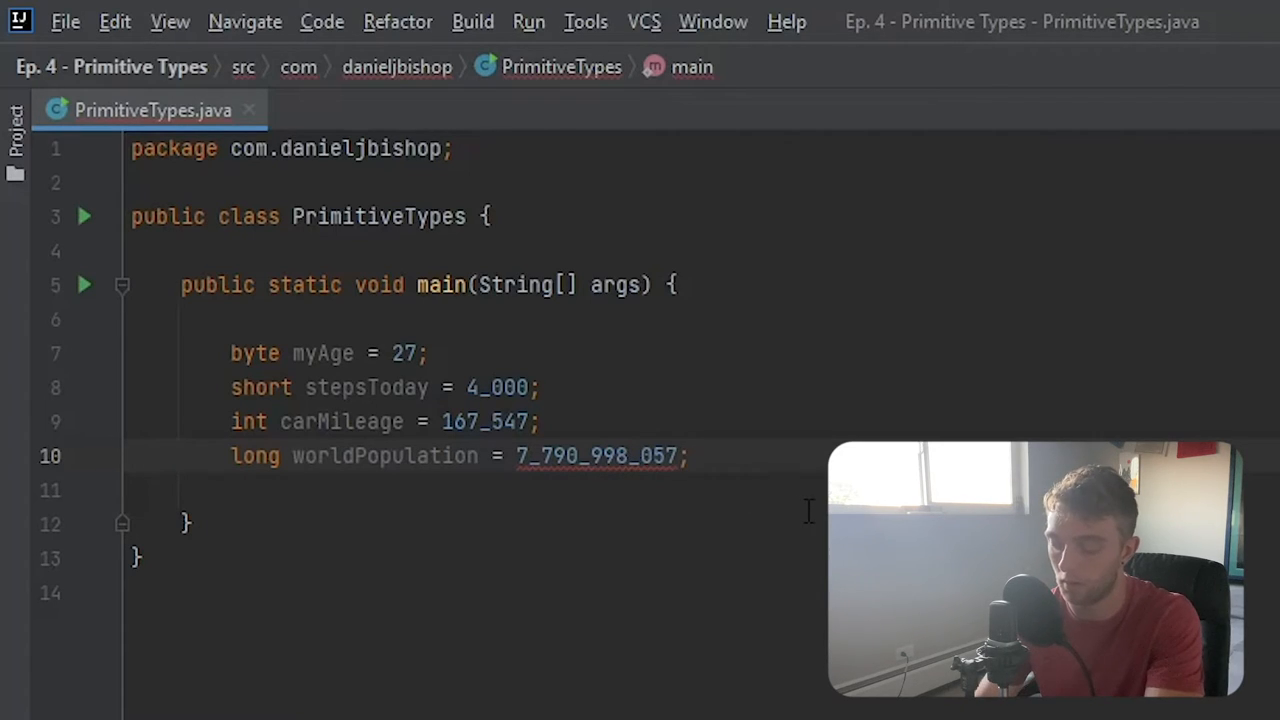
{"action": "type", "text": "1"}
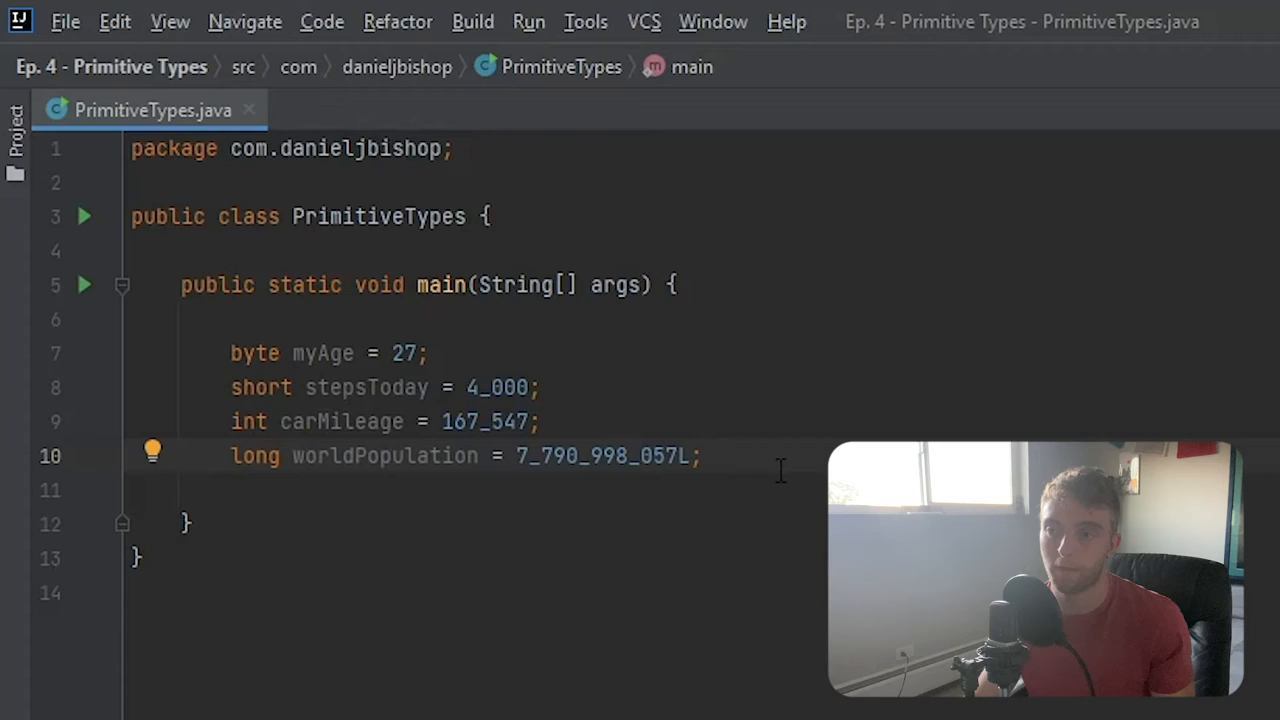
Select the four declarations on lines 7–10 together, then deselect
{"action": "left_click_drag", "start_coordinate": [230, 388], "coordinate": [700, 456]}
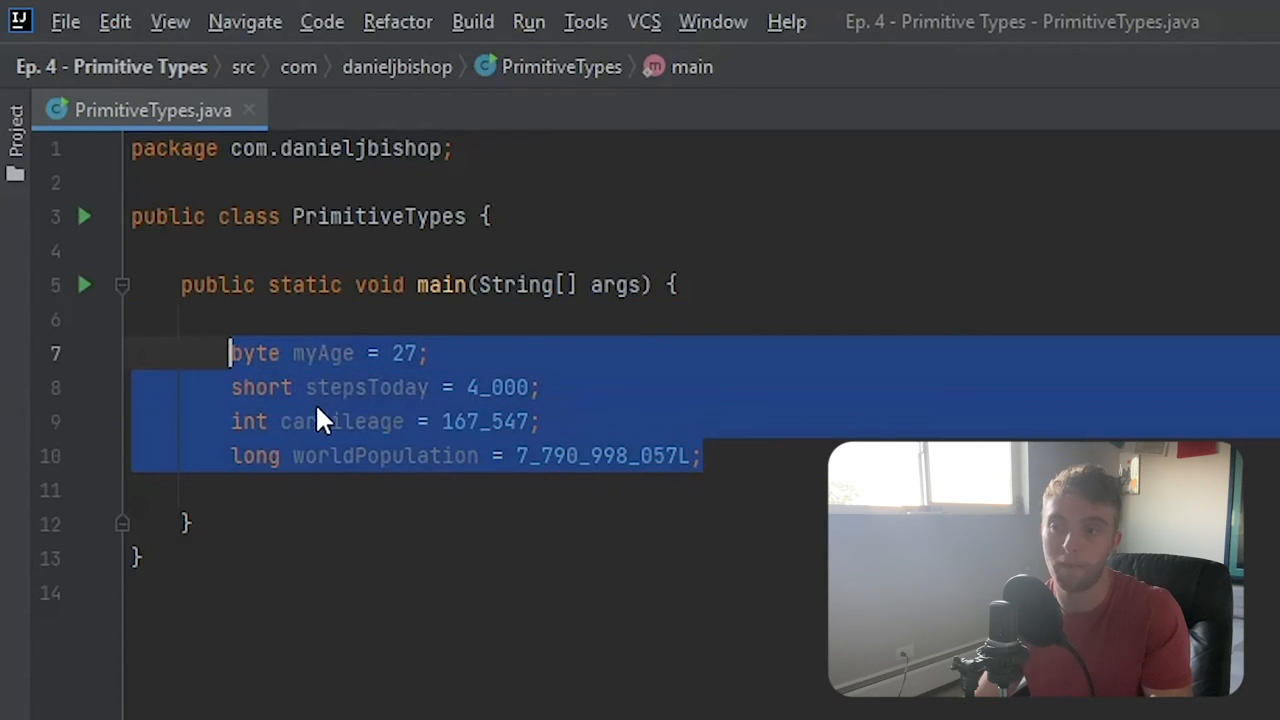
{"action": "left_click", "coordinate": [704, 456]}
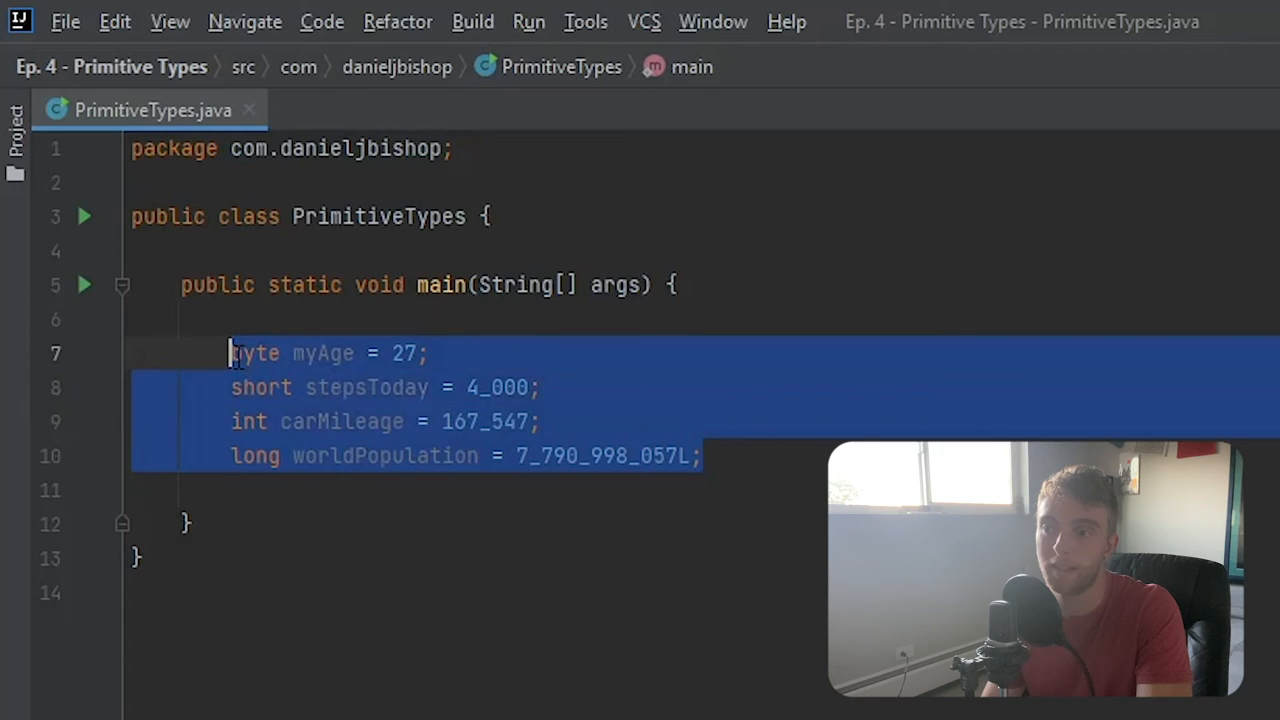
Clear the highlight and rest the caret at the end of the worldPopulation line
{"action": "left_click", "coordinate": [776, 456]}
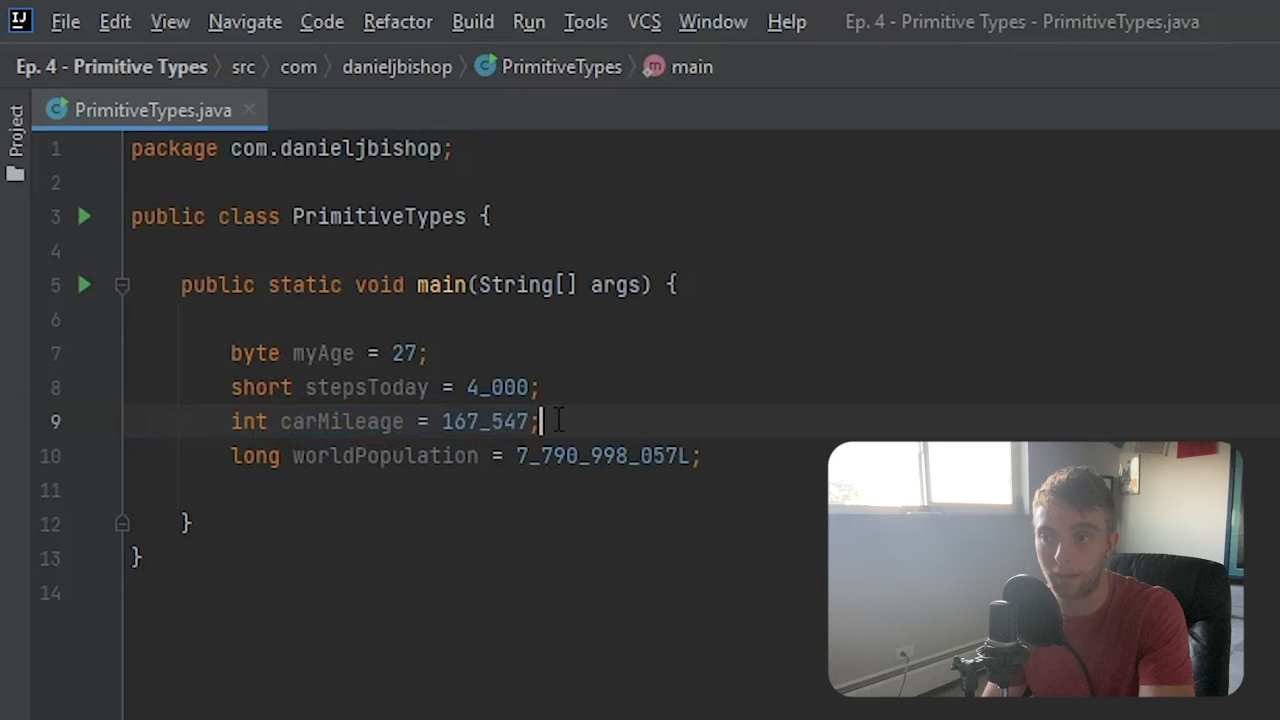
{"action": "left_click", "coordinate": [716, 456]}
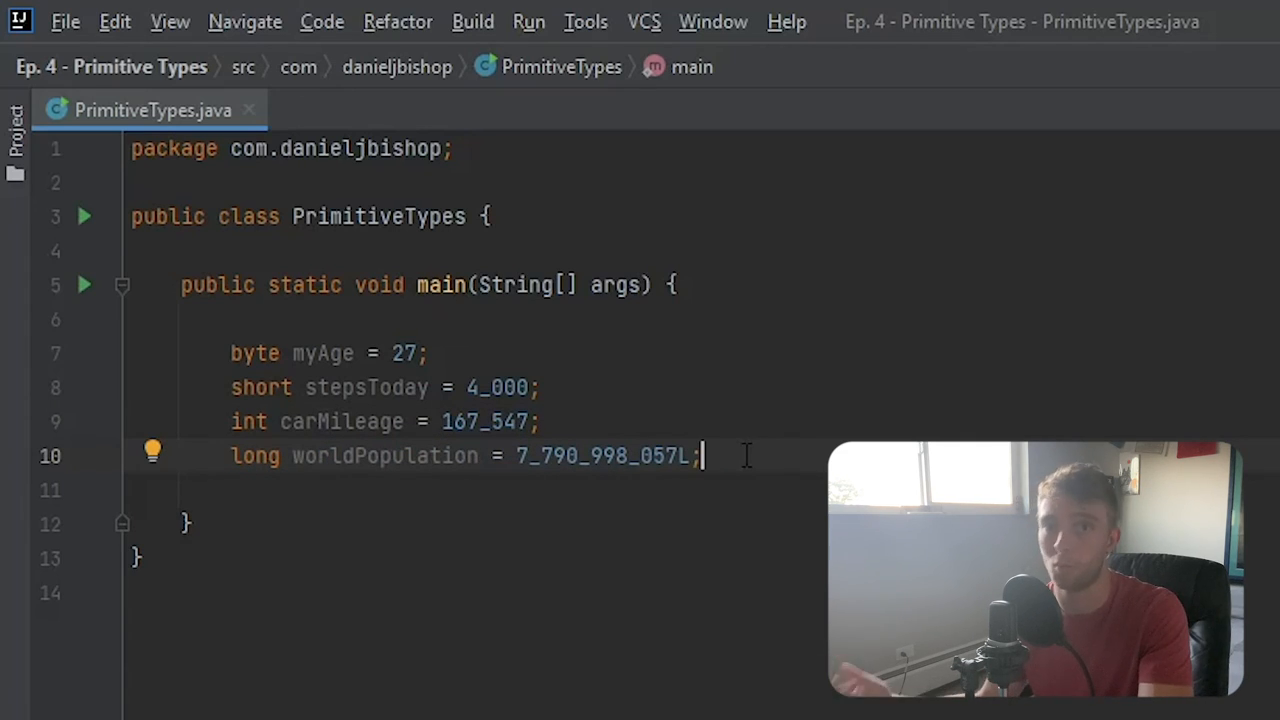
{"action": "mouse_move", "coordinate": [750, 408]}
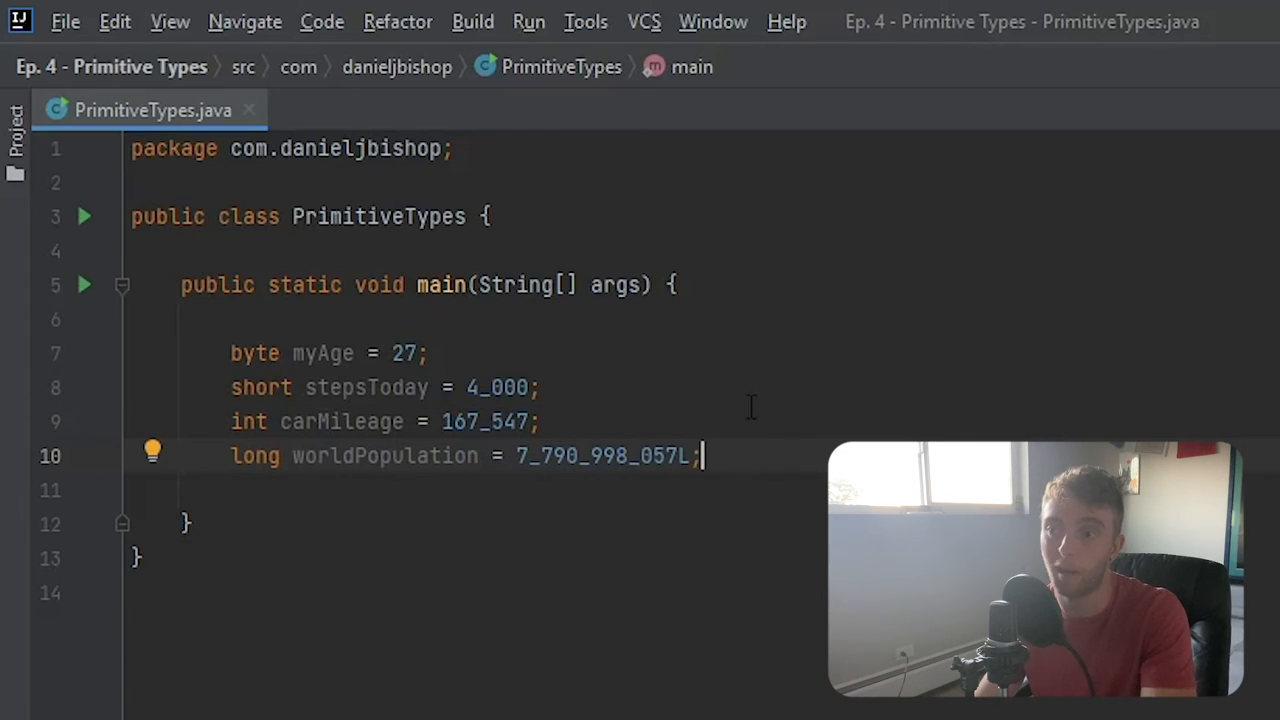